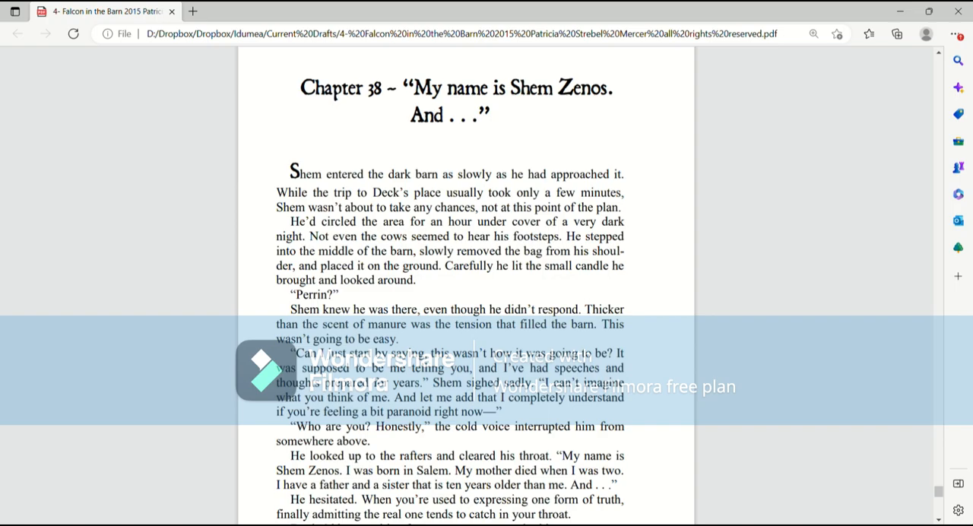
pyautogui.scroll(-3)
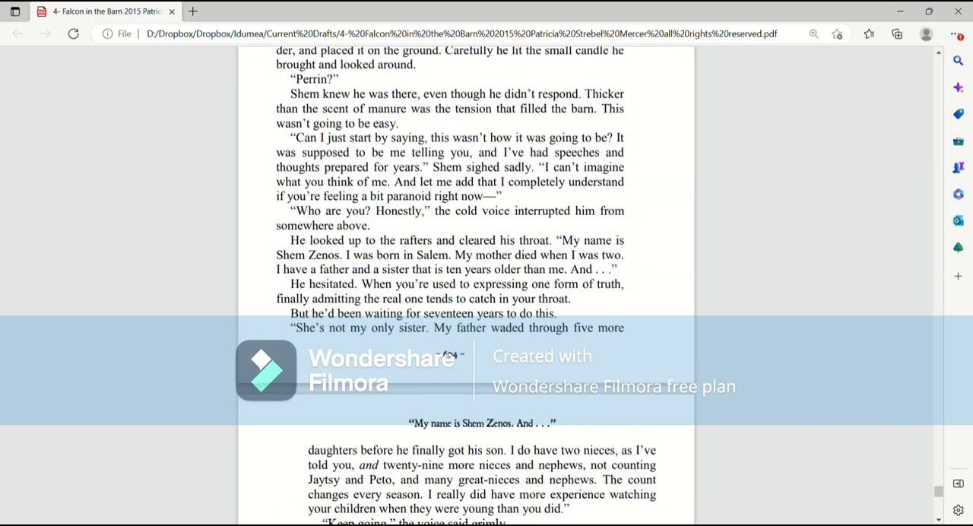
pyautogui.scroll(-3)
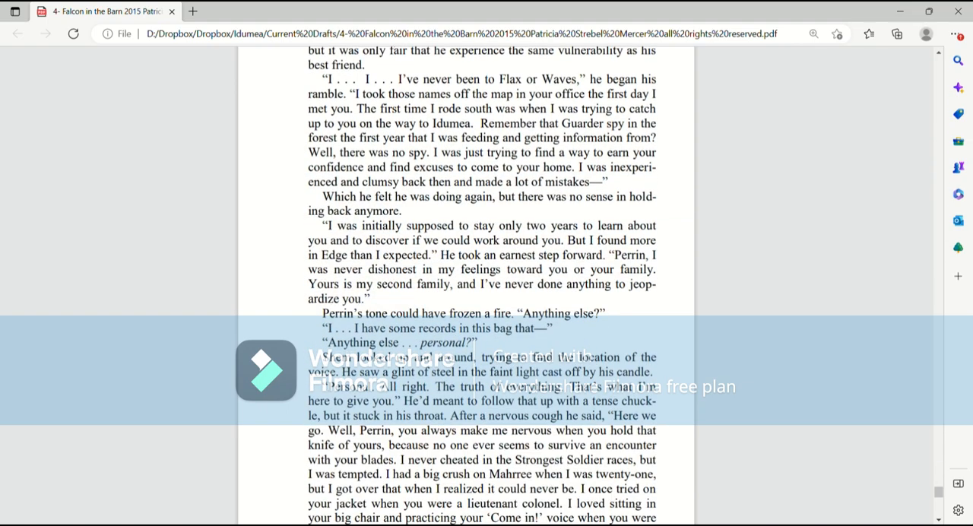
pyautogui.scroll(-3)
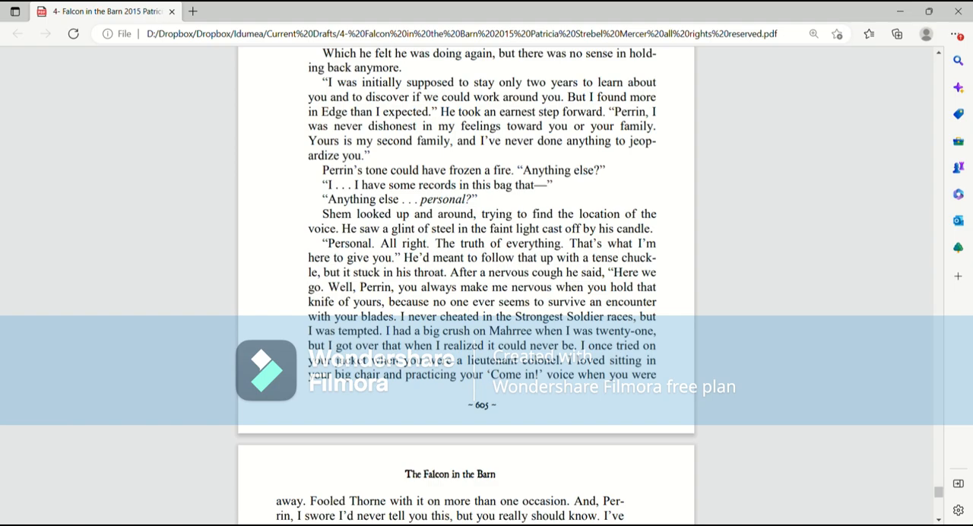
pyautogui.scroll(-3)
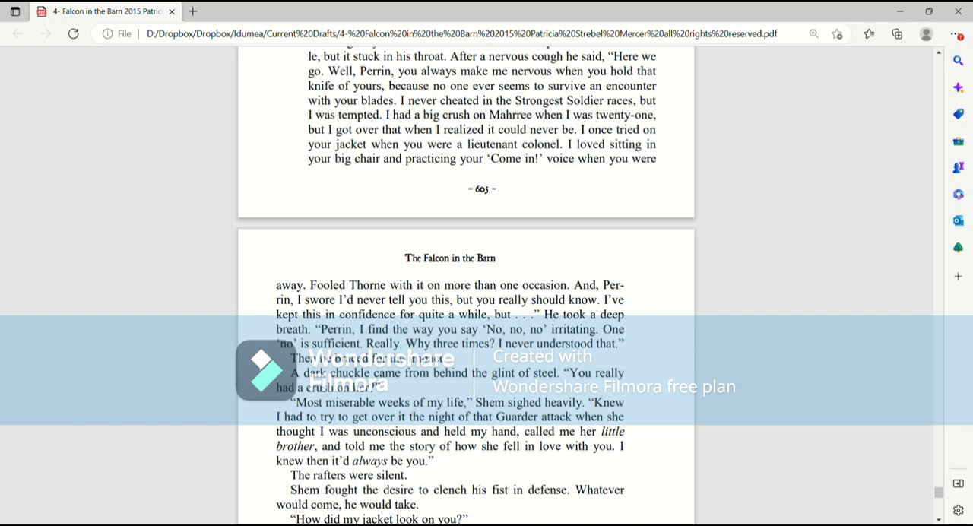
pyautogui.scroll(-3)
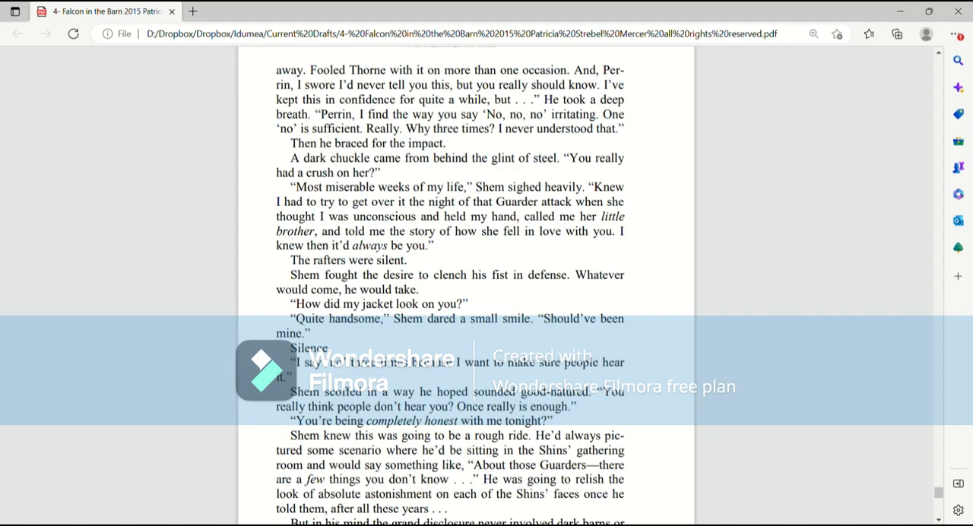
pyautogui.scroll(-3)
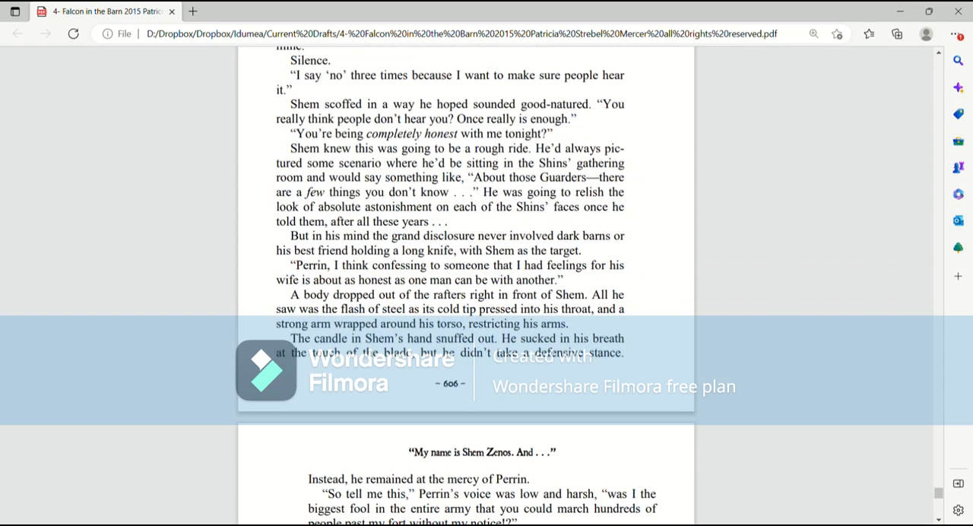
pyautogui.scroll(-3)
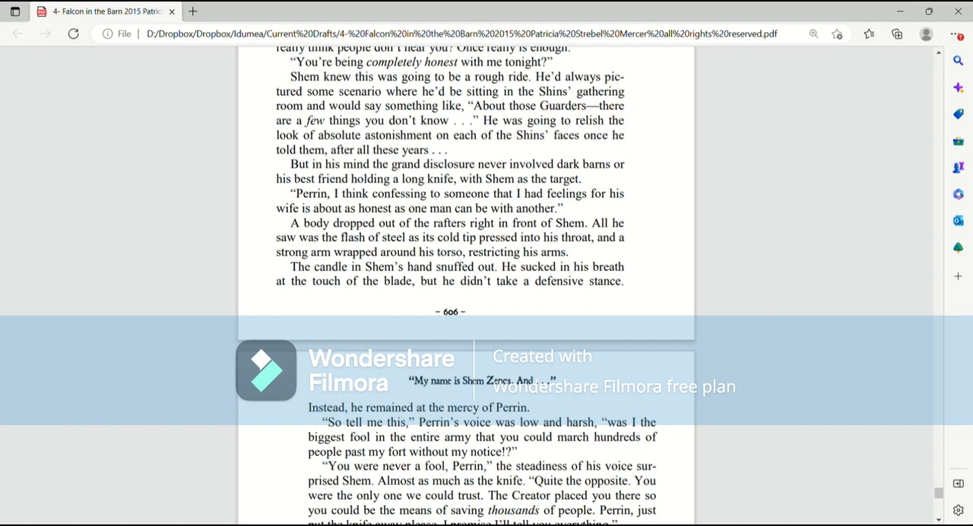
pyautogui.scroll(-3)
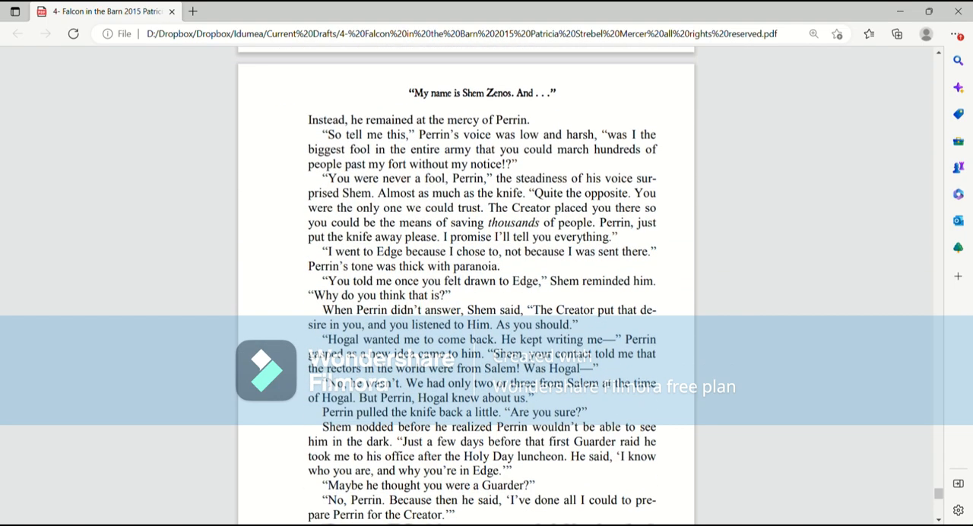
pyautogui.scroll(-3)
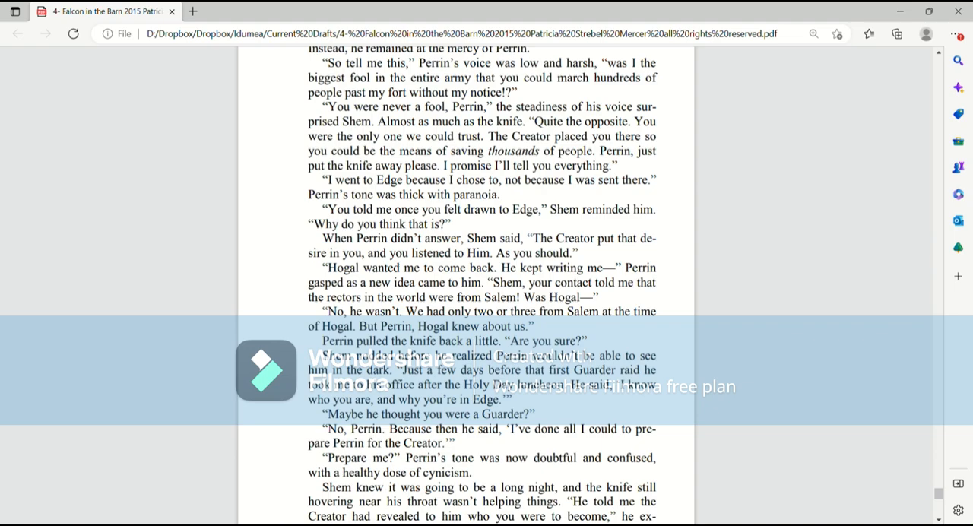
pyautogui.scroll(-3)
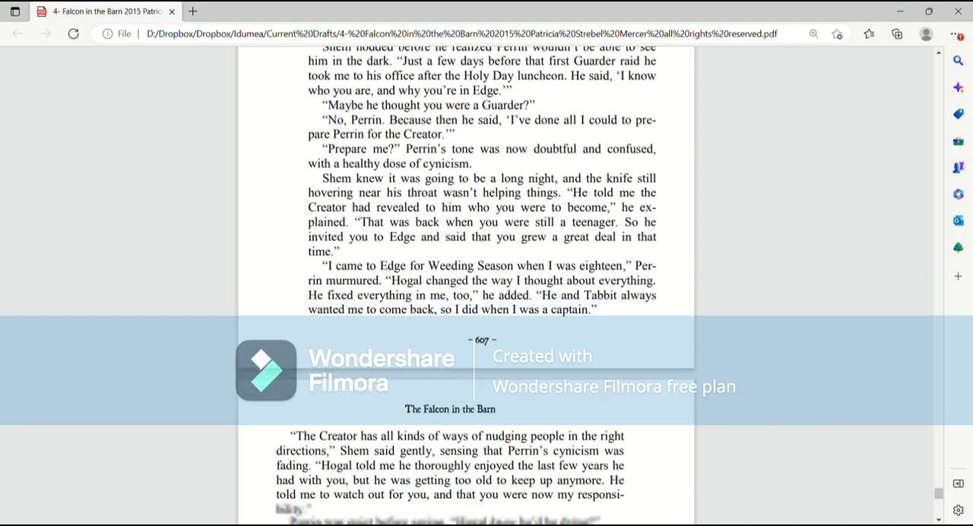
pyautogui.scroll(-3)
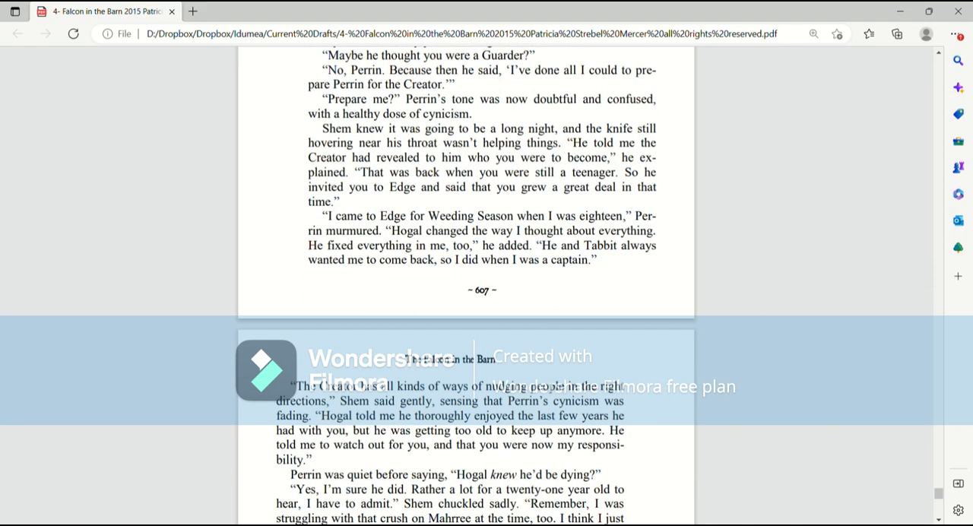
pyautogui.scroll(-3)
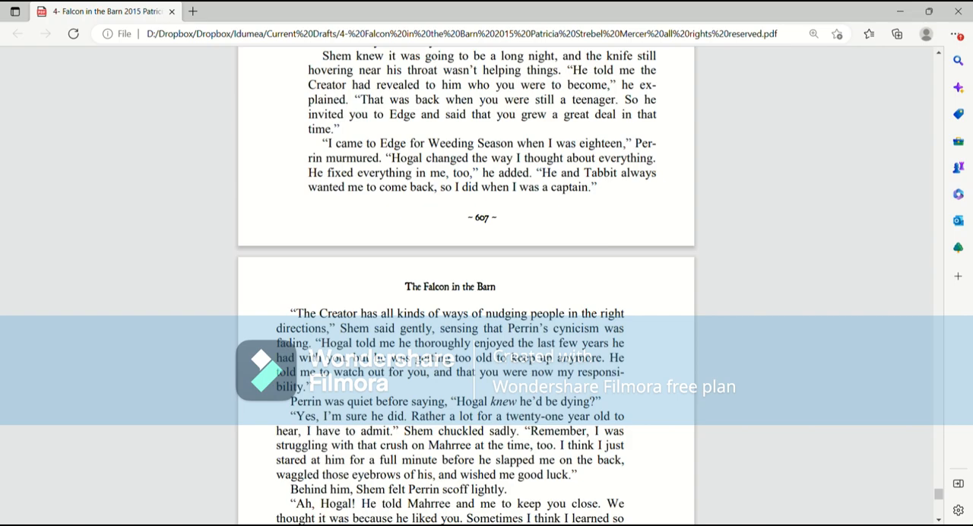
pyautogui.scroll(-3)
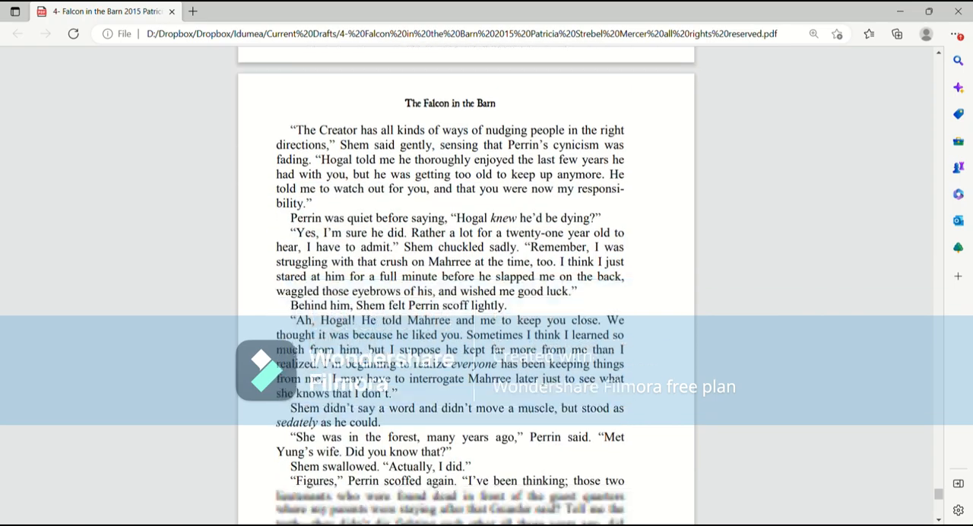
pyautogui.scroll(-3)
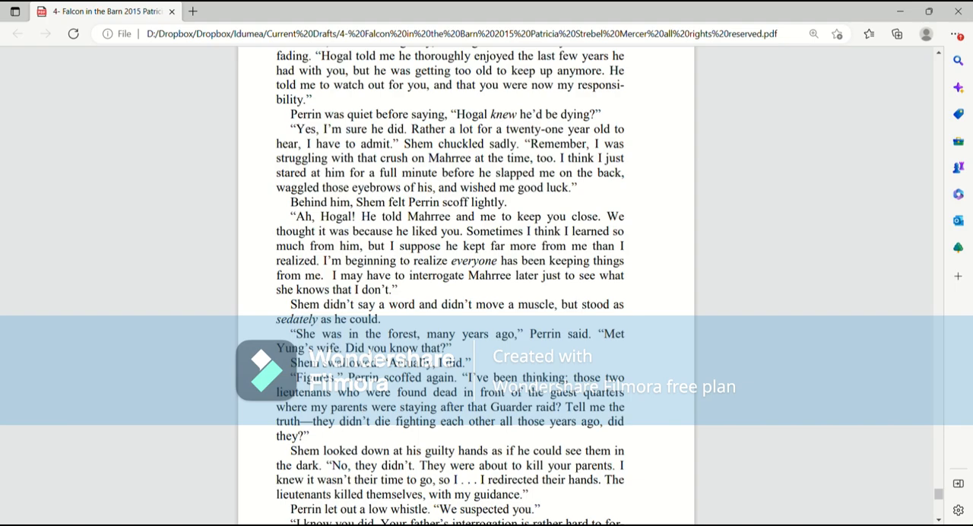
pyautogui.scroll(-3)
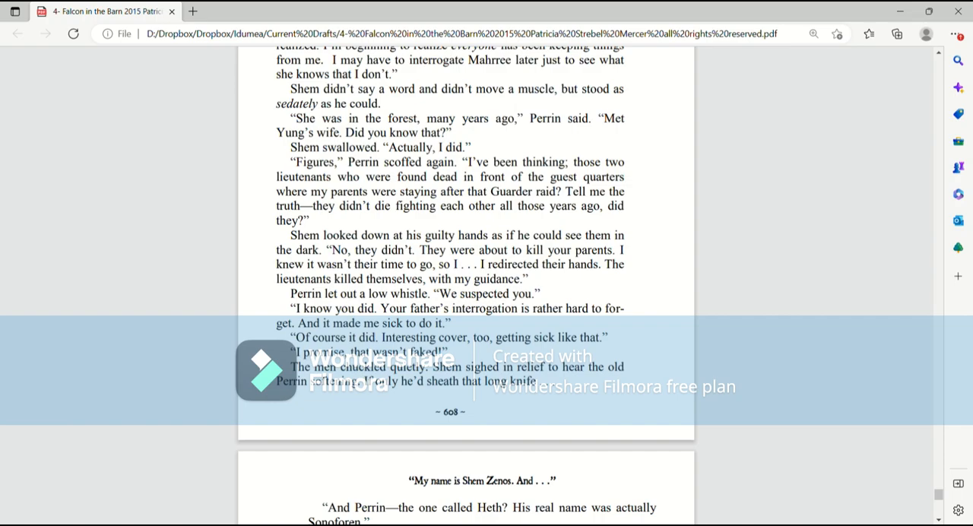
pyautogui.scroll(-3)
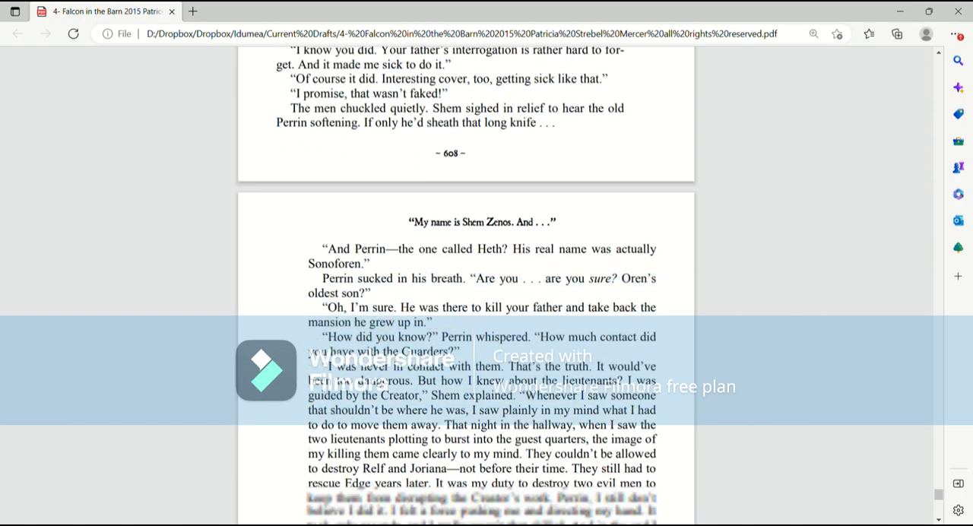
pyautogui.scroll(-3)
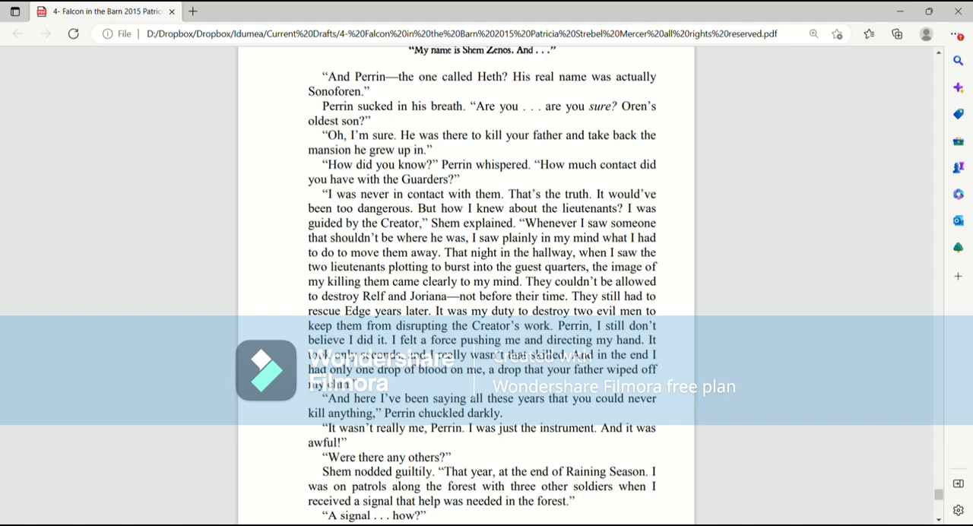
pyautogui.scroll(-3)
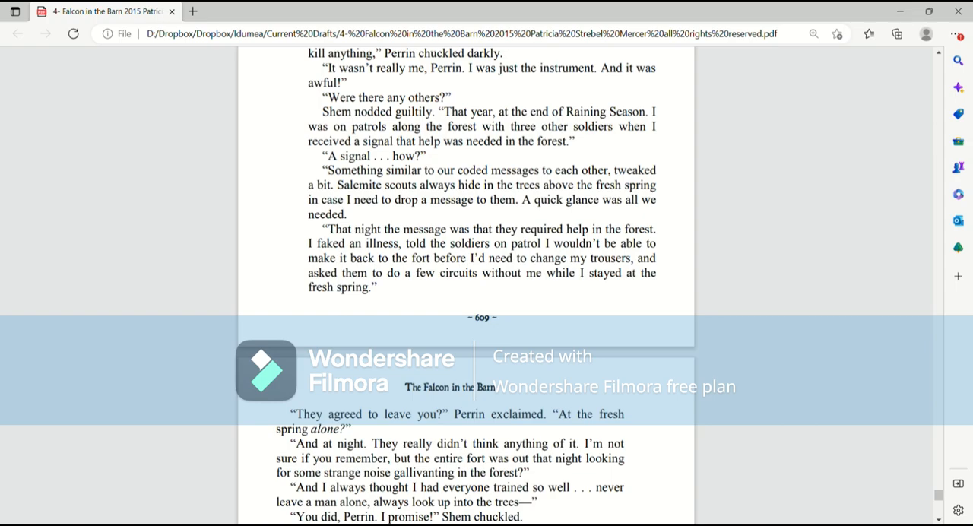
pyautogui.scroll(-3)
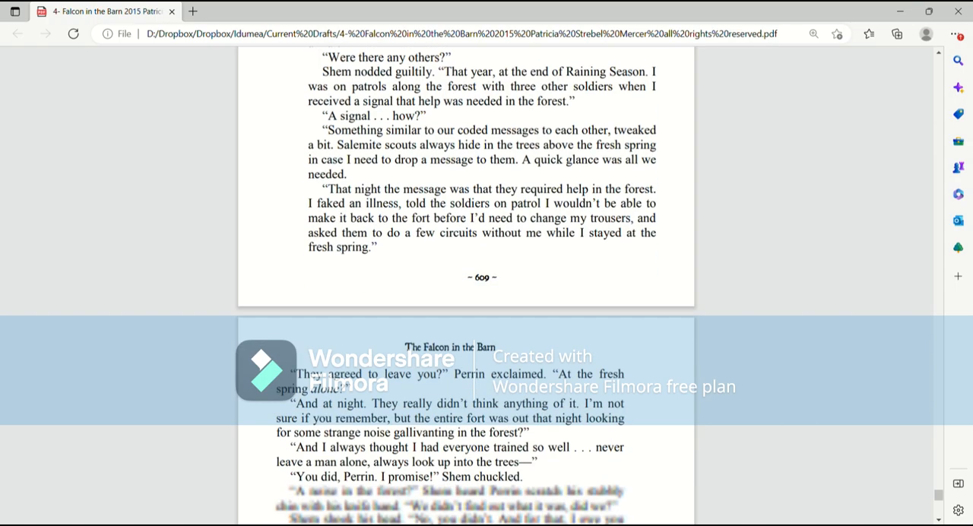
pyautogui.scroll(-3)
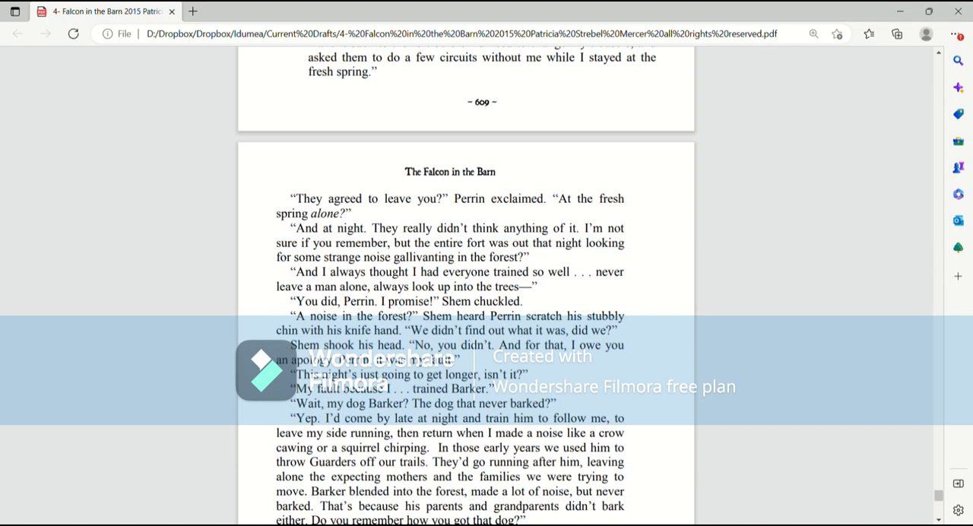
pyautogui.scroll(-3)
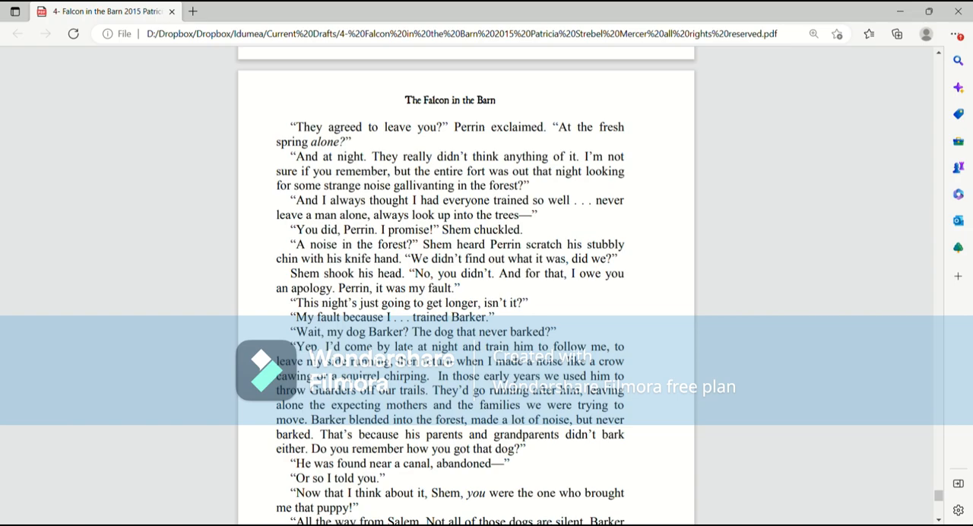
pyautogui.scroll(-3)
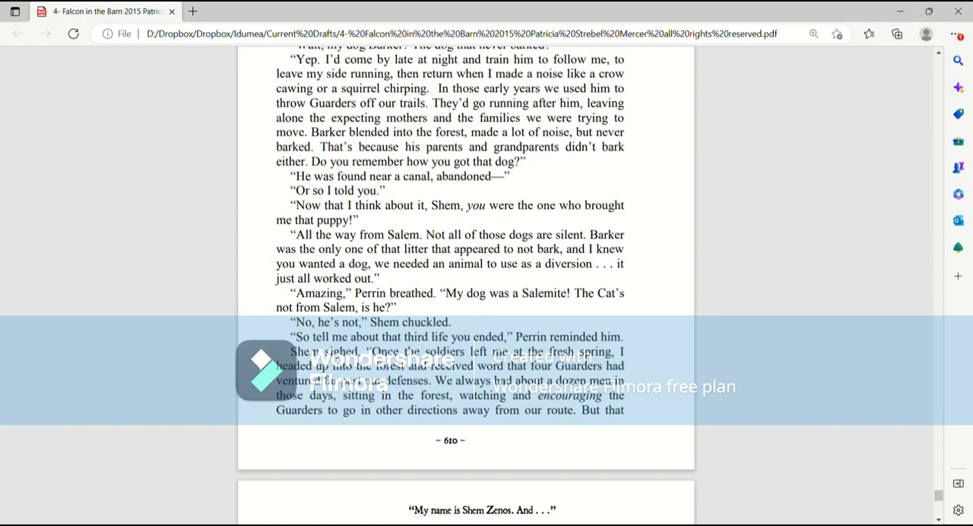
pyautogui.scroll(-3)
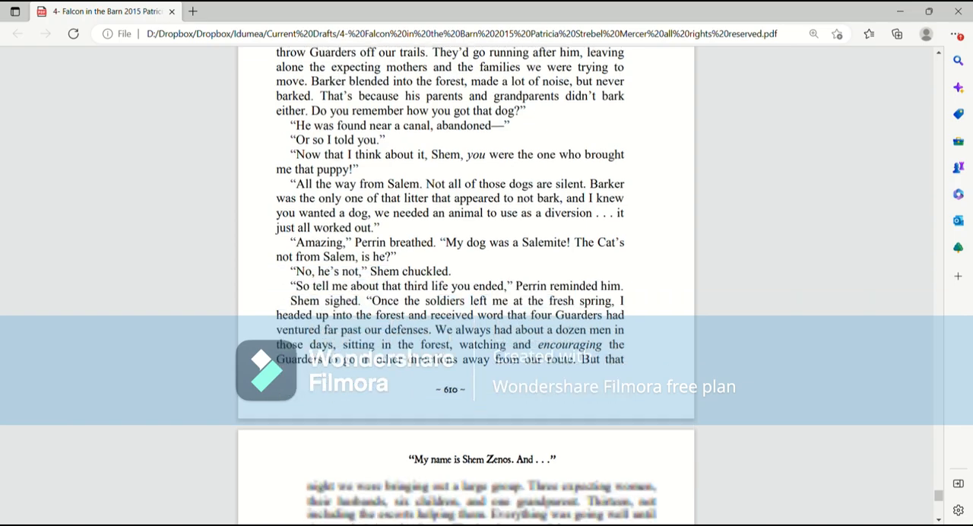
pyautogui.scroll(-3)
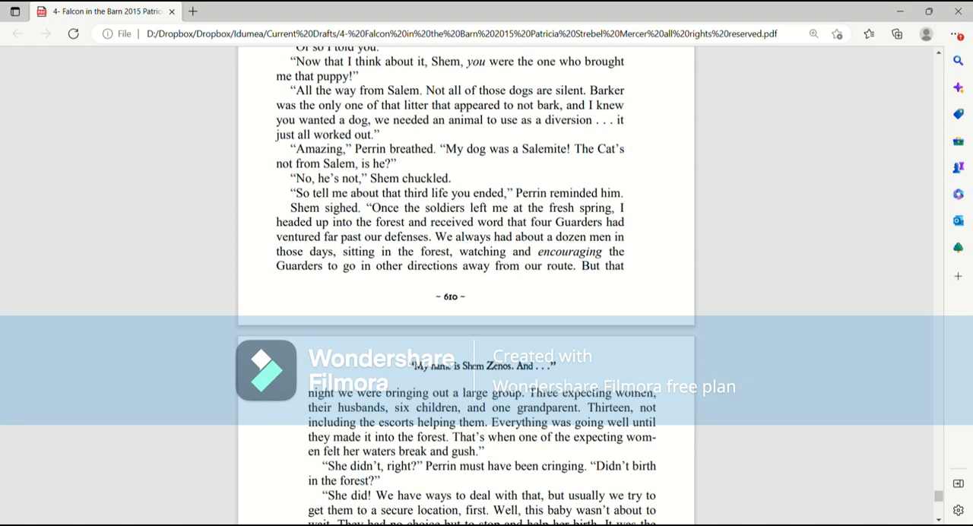
pyautogui.scroll(-3)
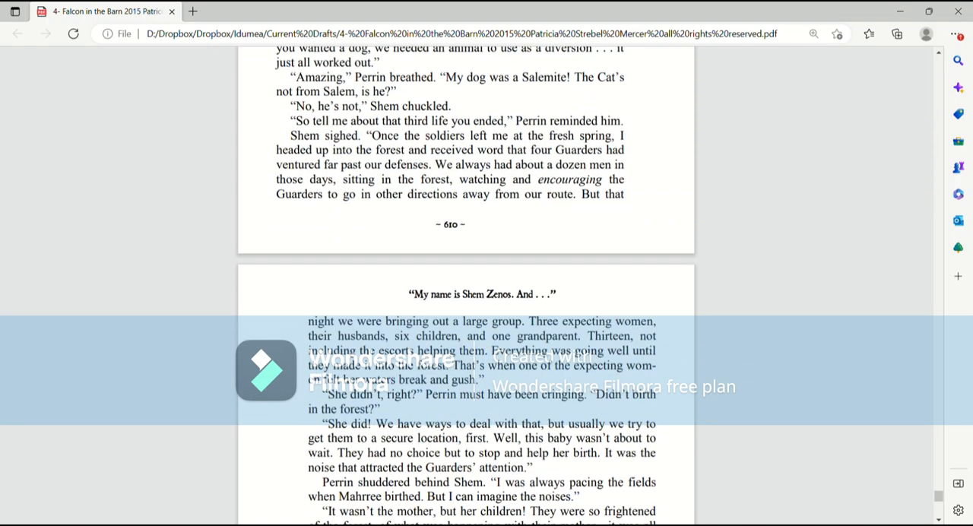
pyautogui.scroll(-3)
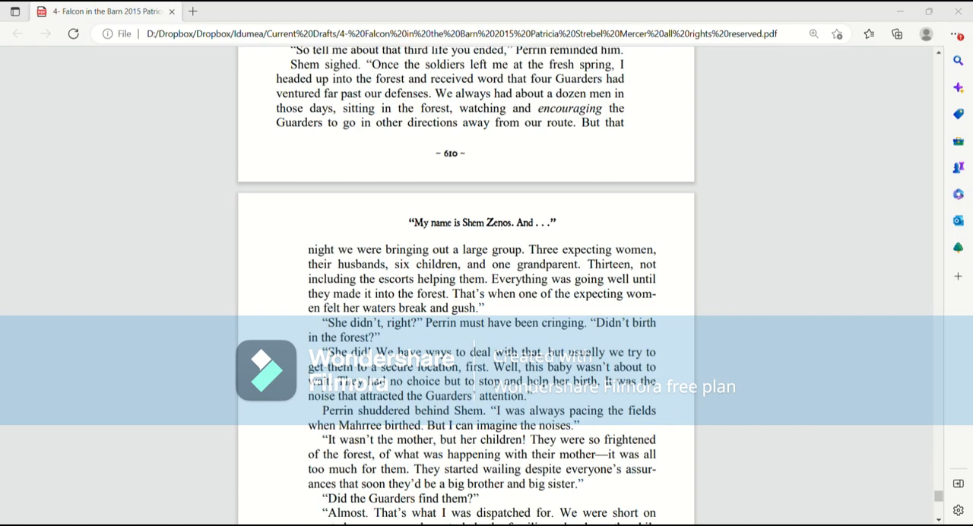
pyautogui.scroll(-3)
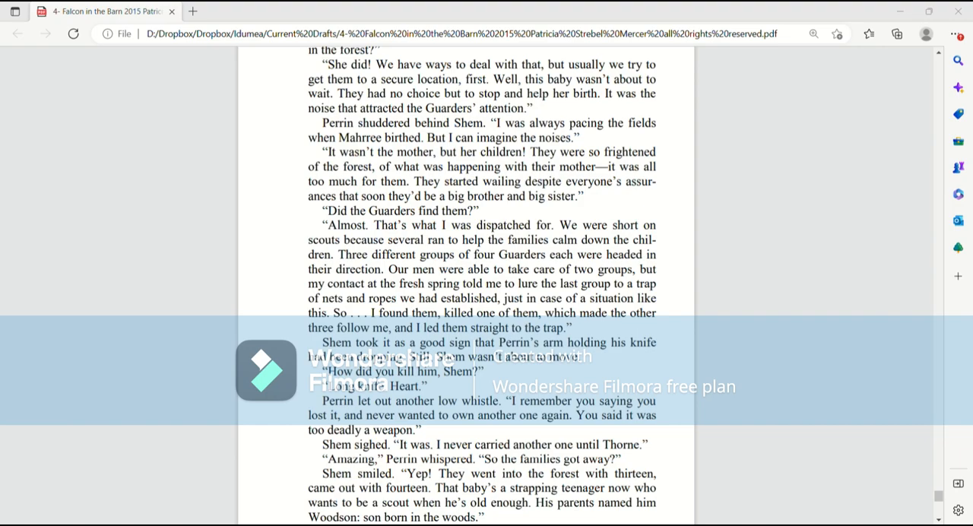
pyautogui.scroll(-3)
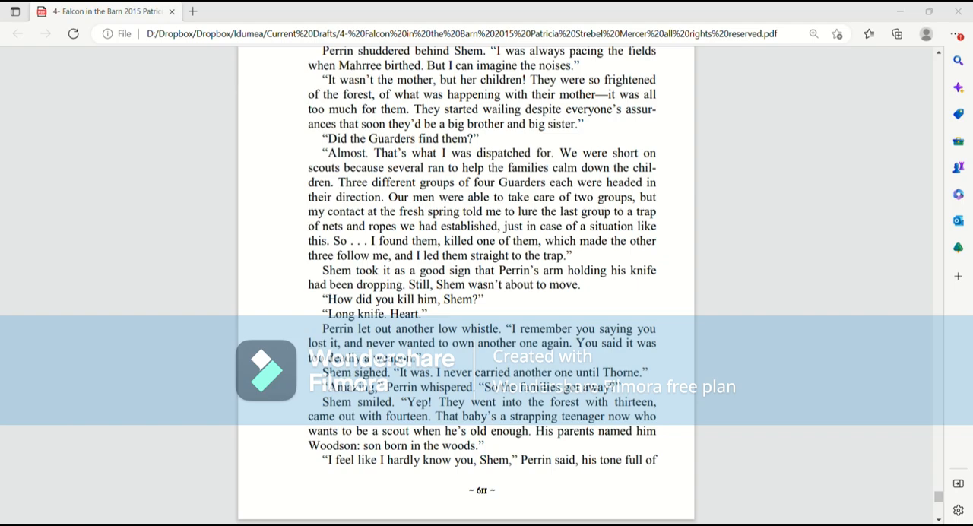
pyautogui.scroll(-3)
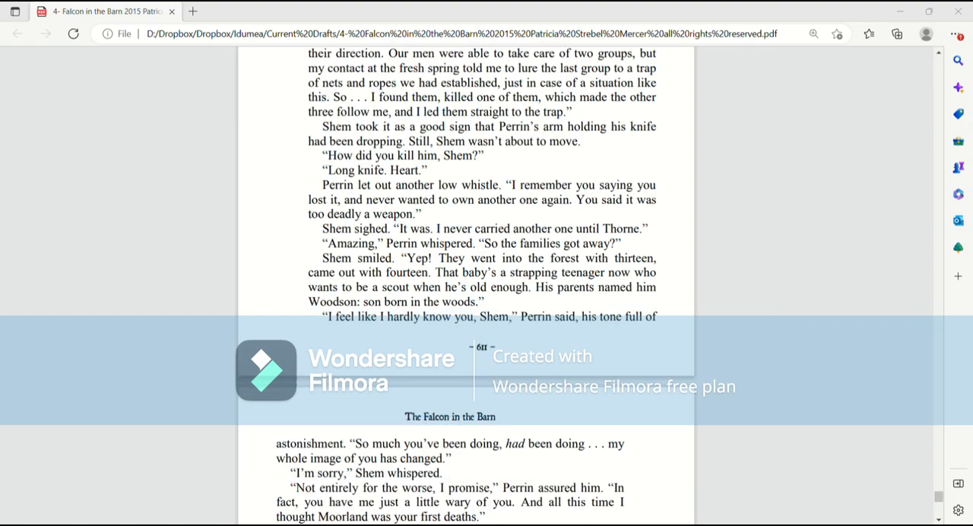
pyautogui.scroll(-3)
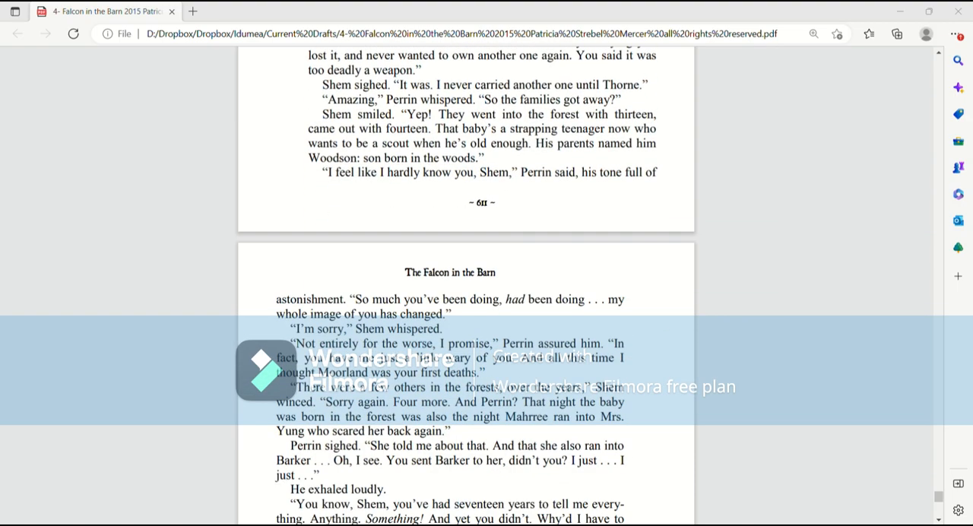
pyautogui.scroll(-3)
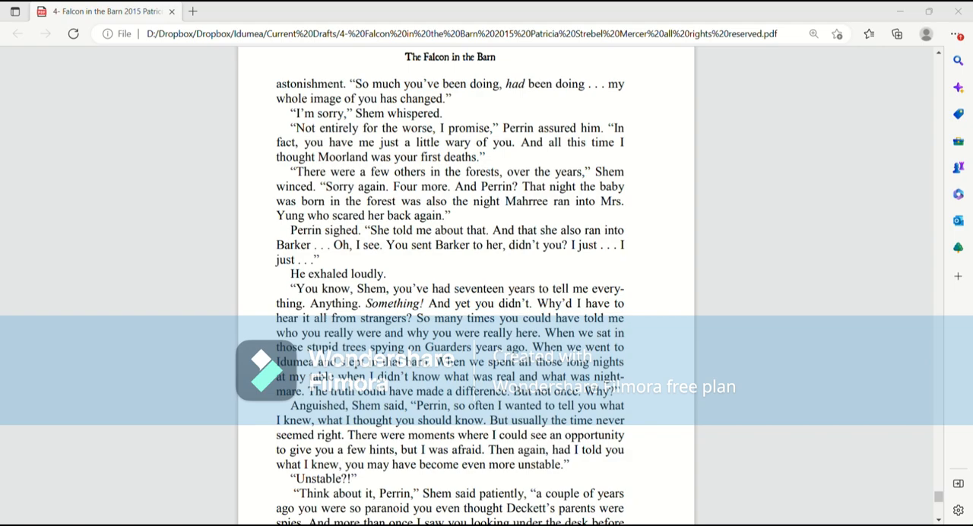
pyautogui.scroll(-3)
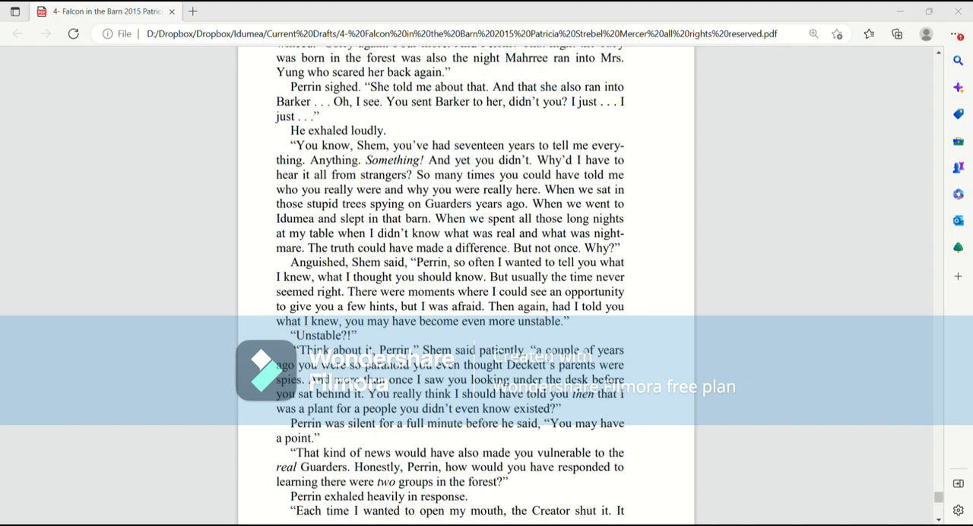
pyautogui.scroll(-3)
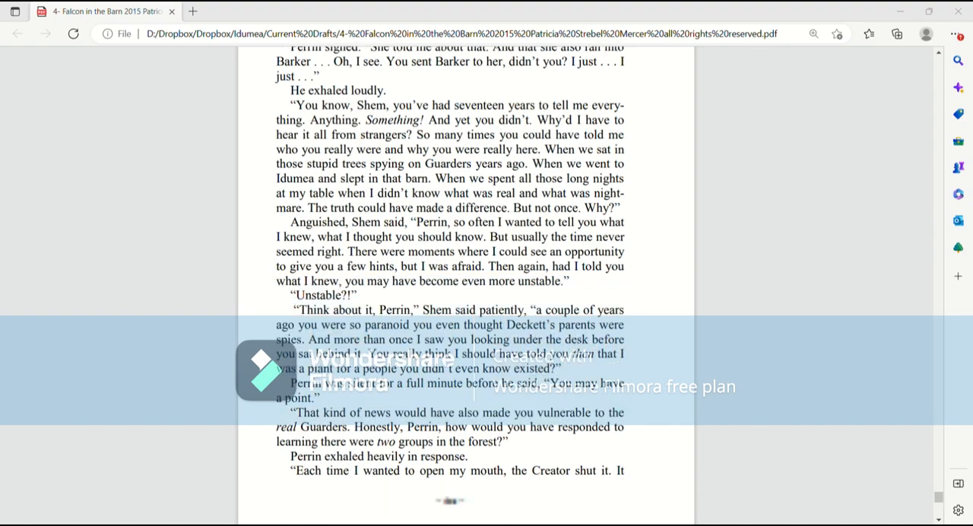
pyautogui.scroll(-3)
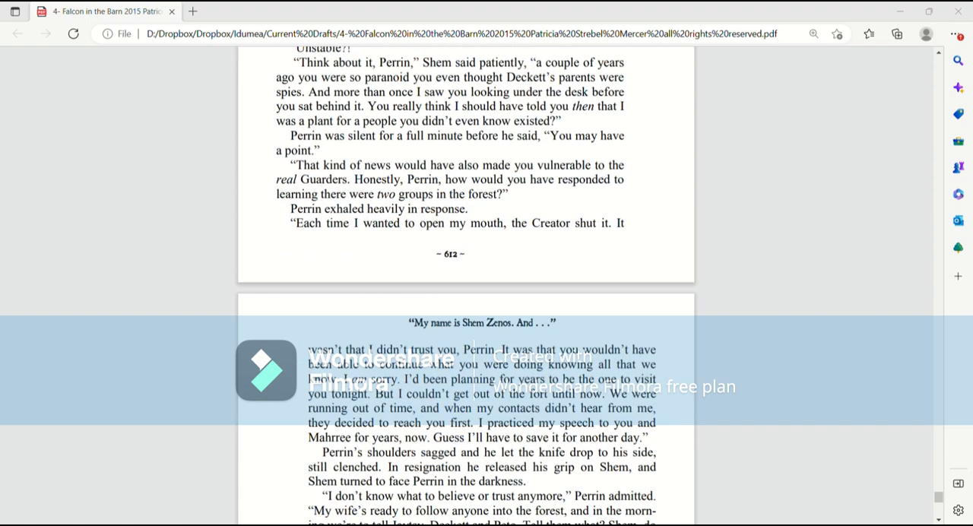
pyautogui.scroll(-3)
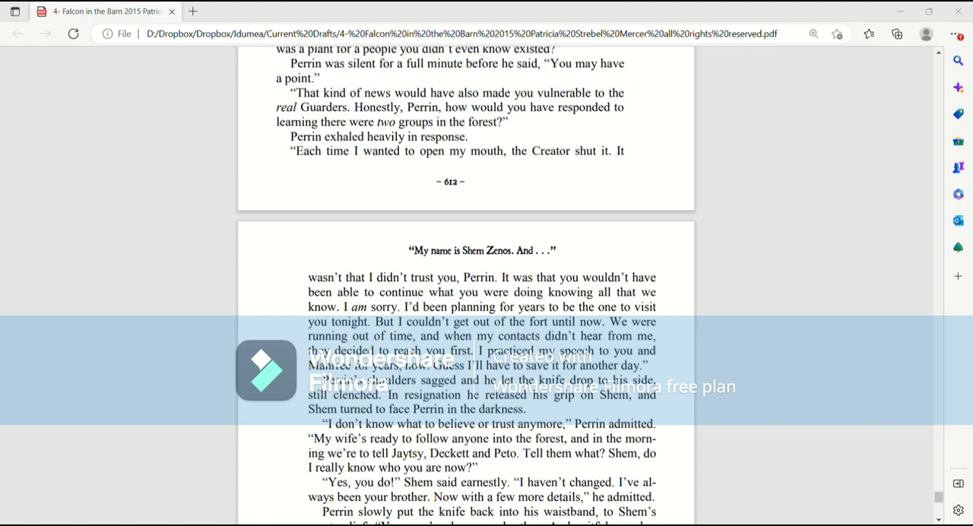
pyautogui.scroll(-3)
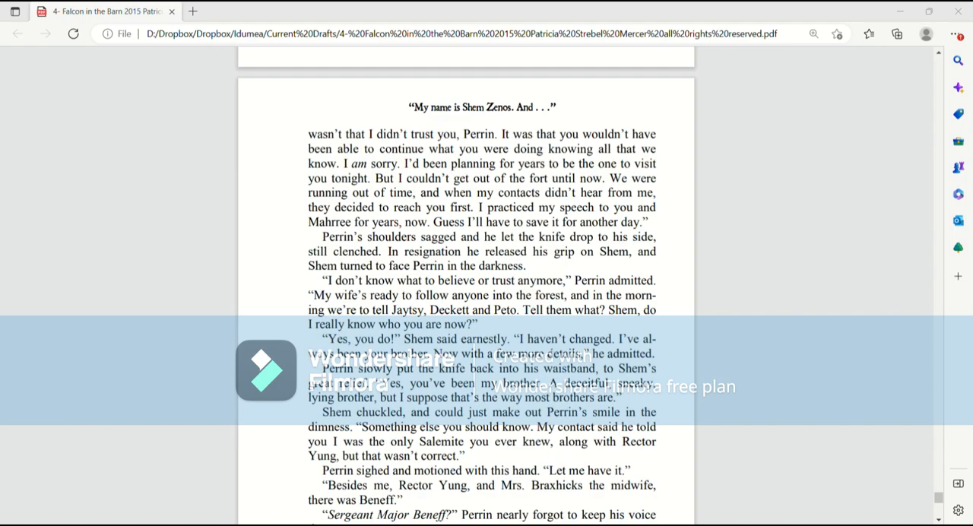
pyautogui.scroll(-3)
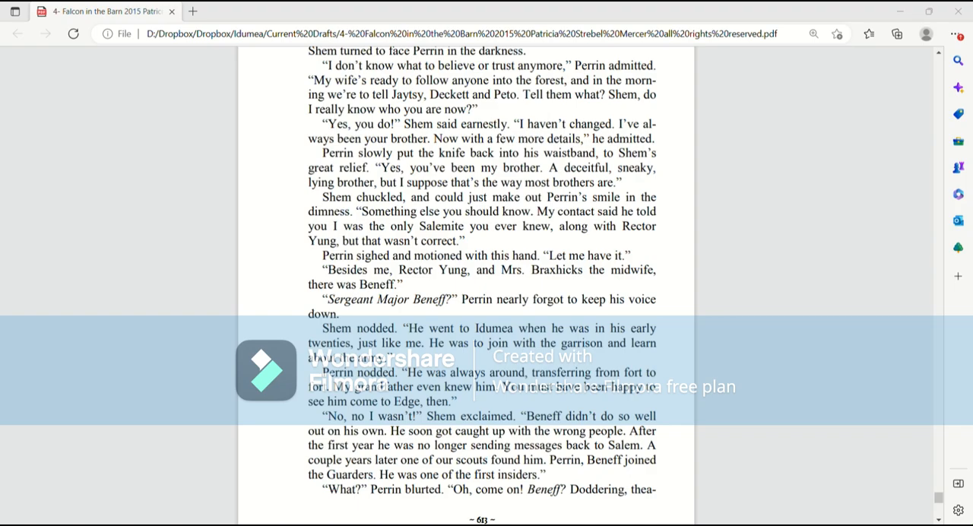
pyautogui.scroll(-3)
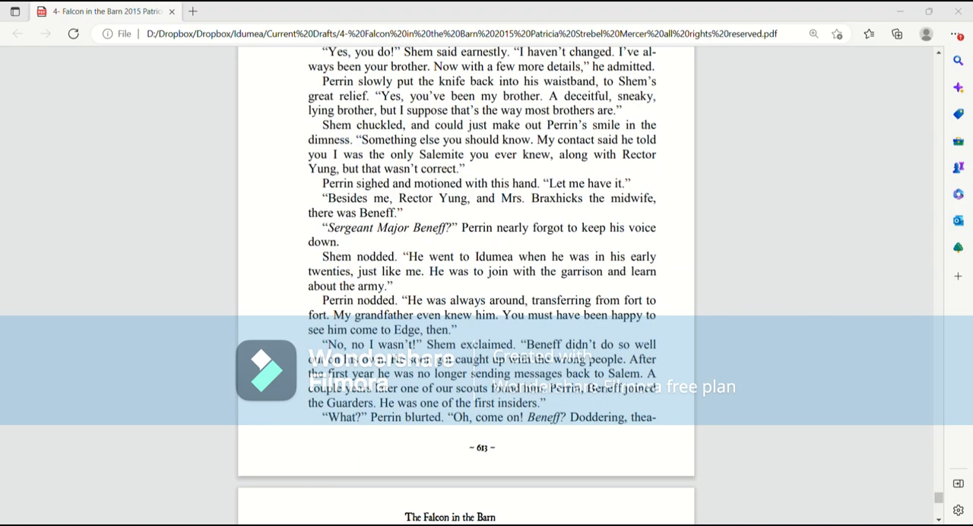
pyautogui.scroll(-3)
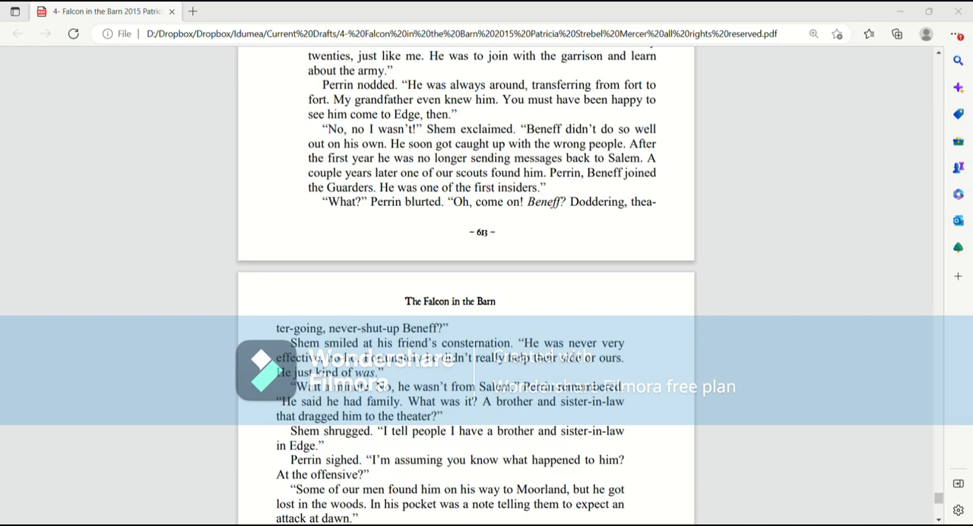
pyautogui.scroll(-3)
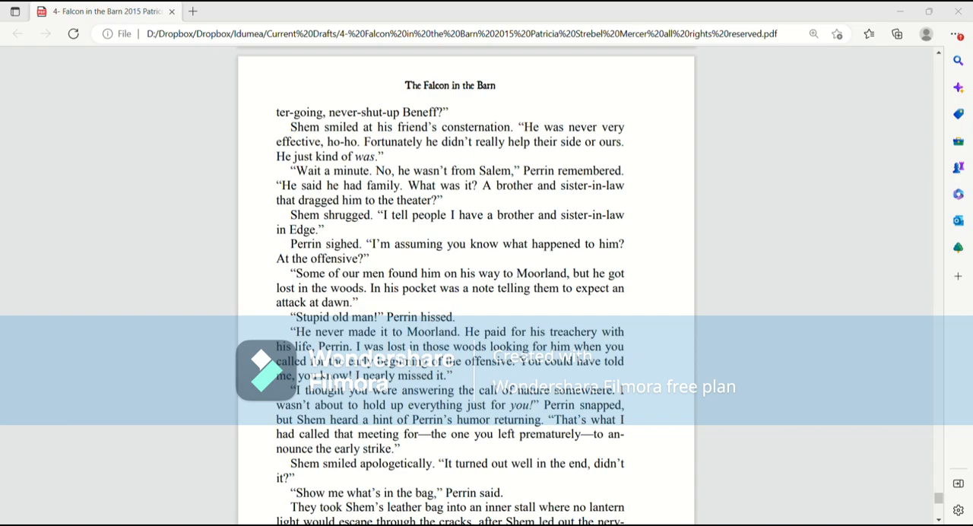
pyautogui.scroll(-3)
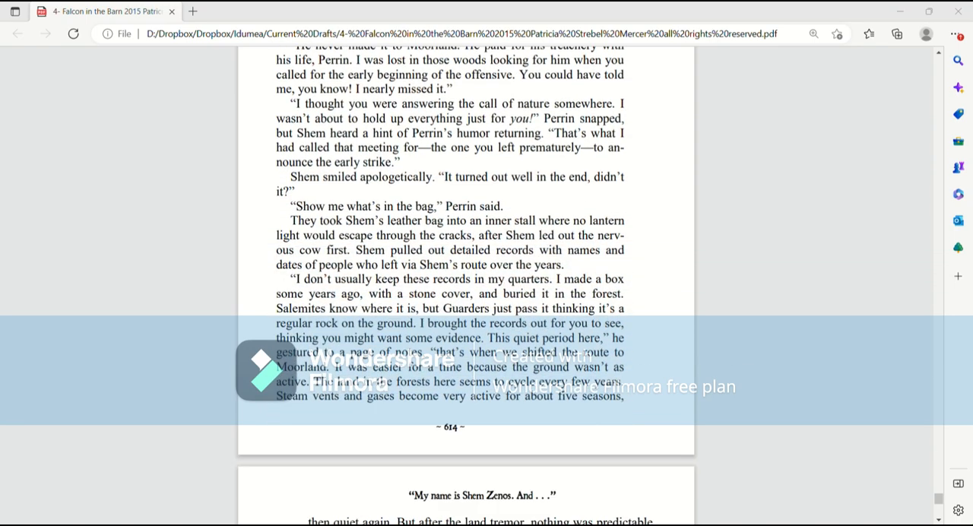
pyautogui.scroll(-3)
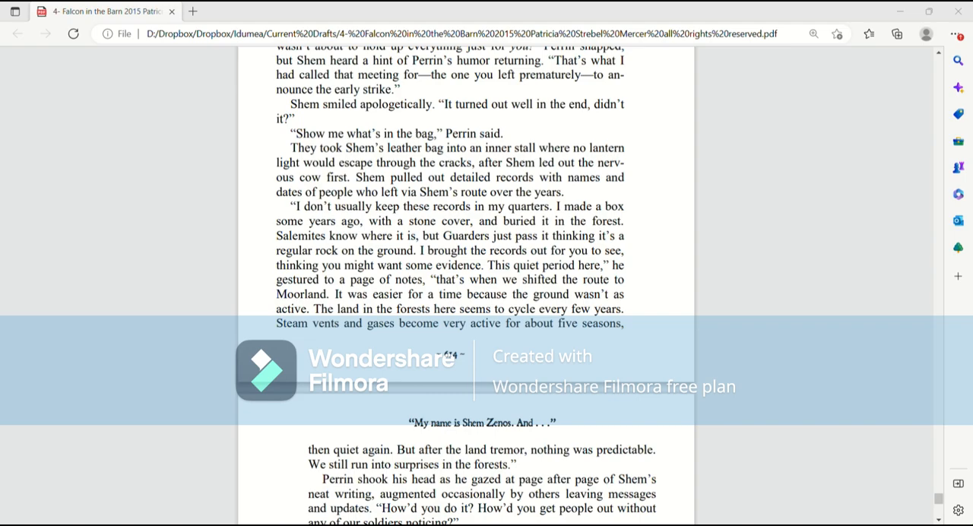
pyautogui.scroll(-3)
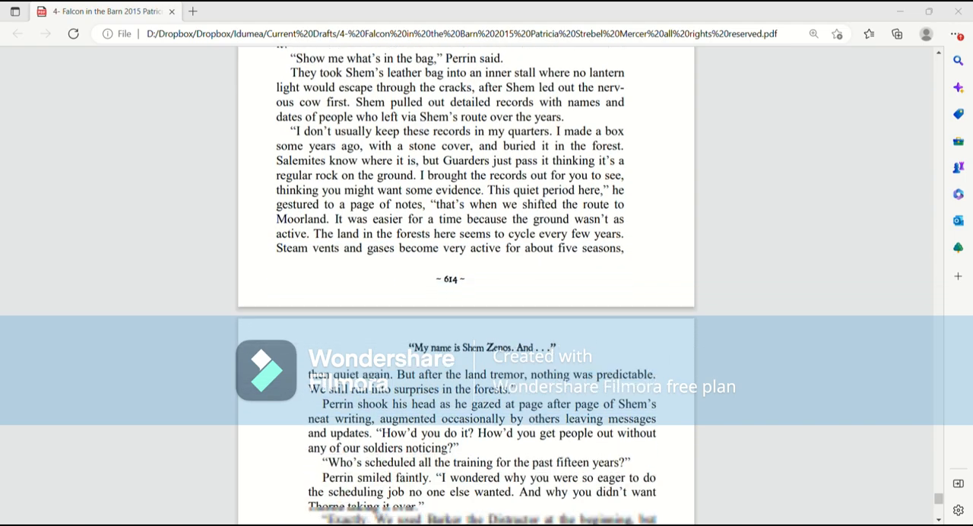
pyautogui.scroll(-3)
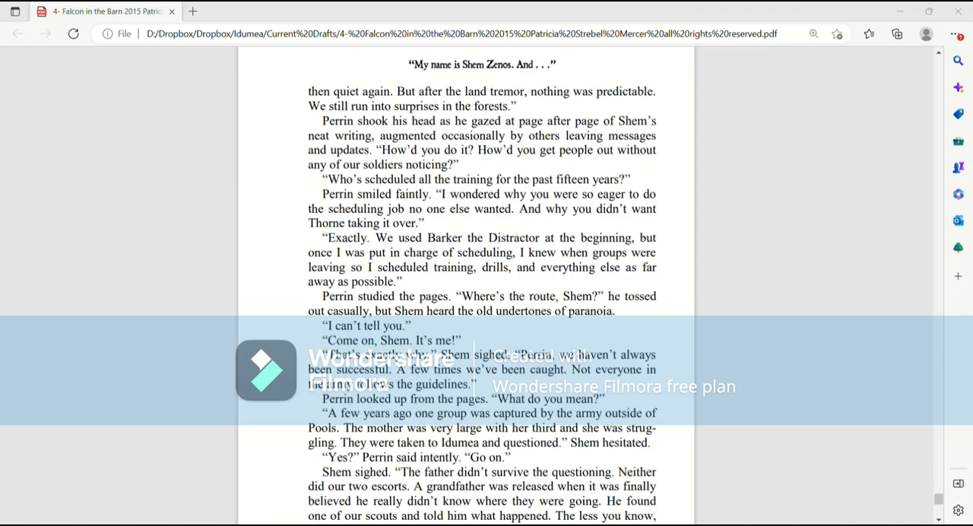
pyautogui.scroll(-3)
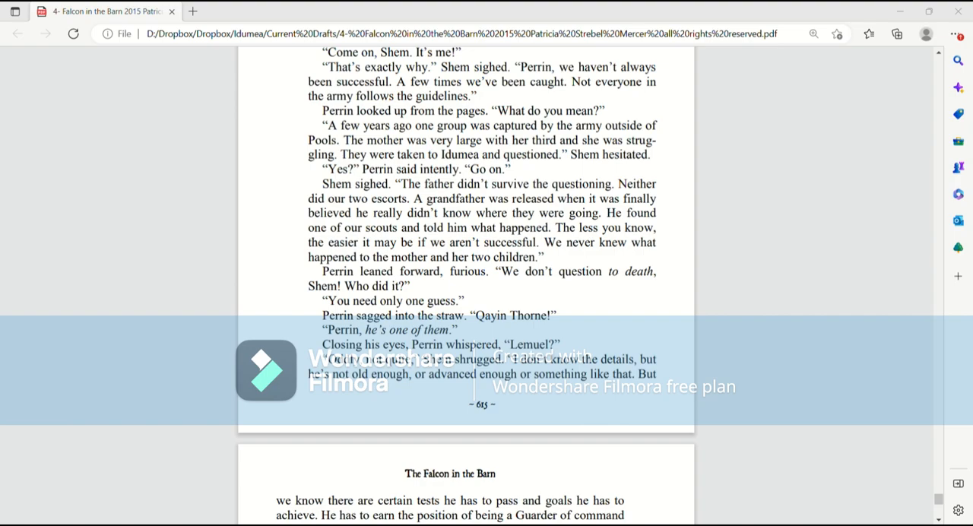
pyautogui.scroll(-3)
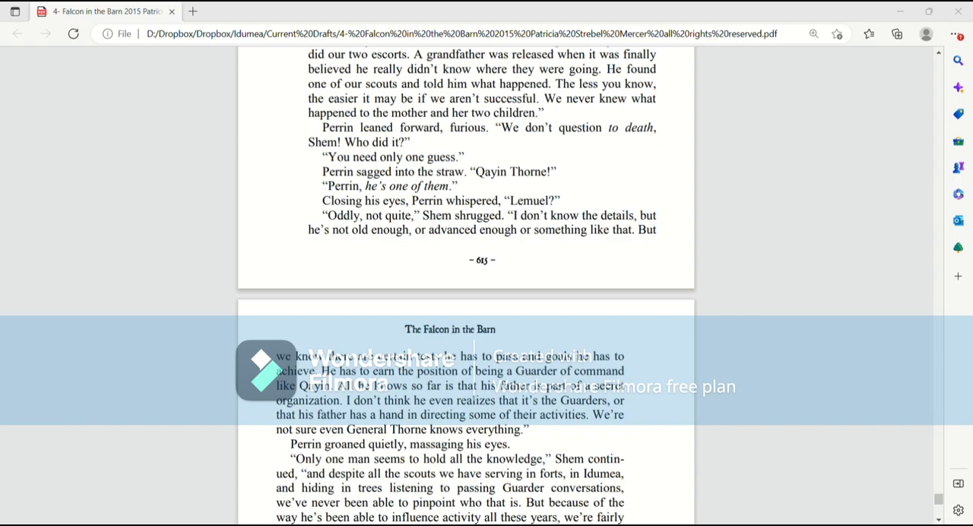
pyautogui.scroll(-3)
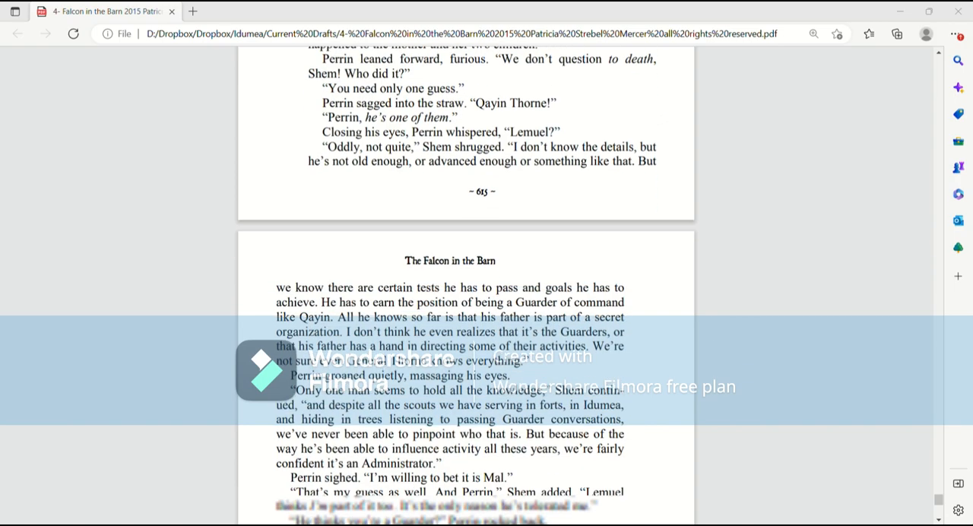
pyautogui.scroll(-3)
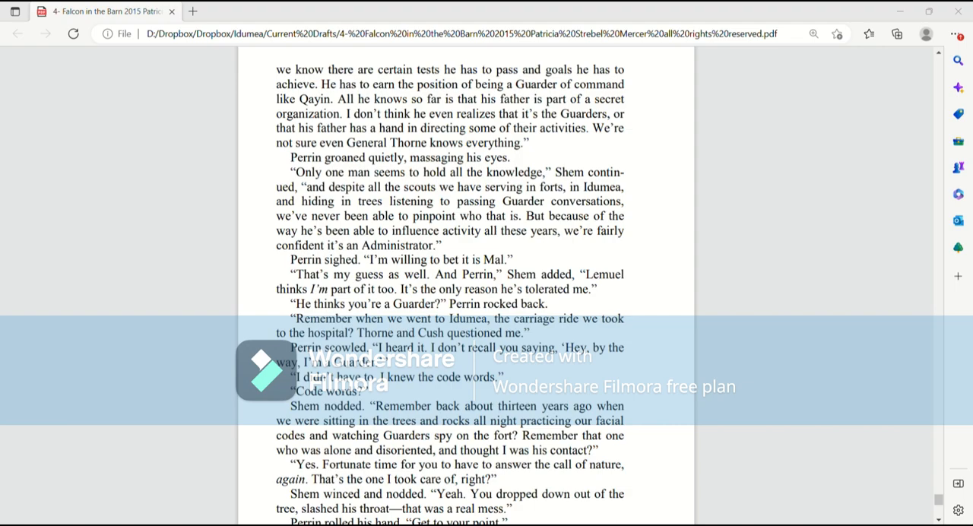
pyautogui.scroll(-3)
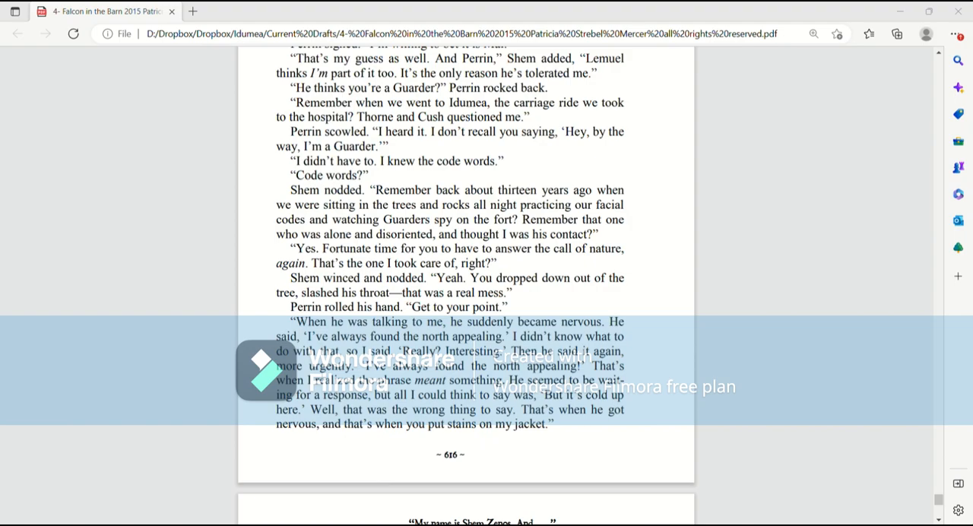
pyautogui.scroll(-3)
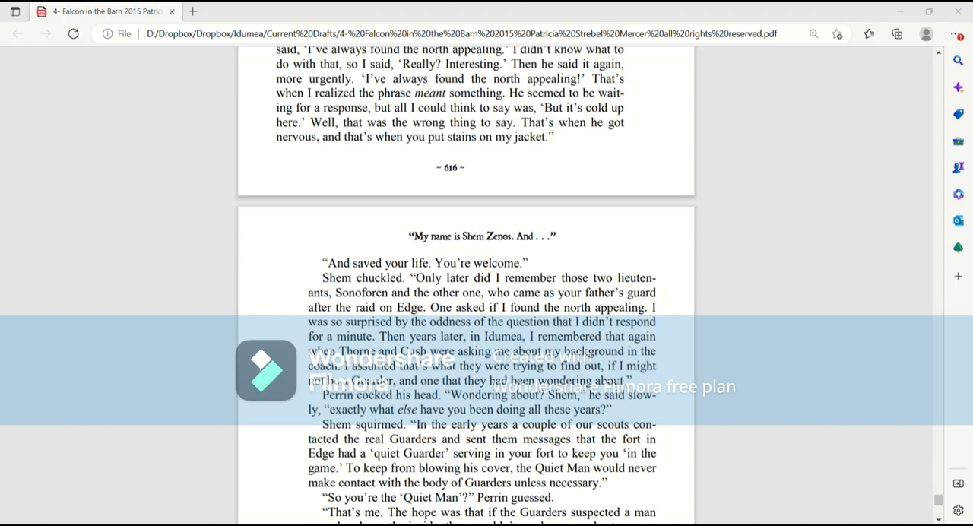
pyautogui.scroll(-3)
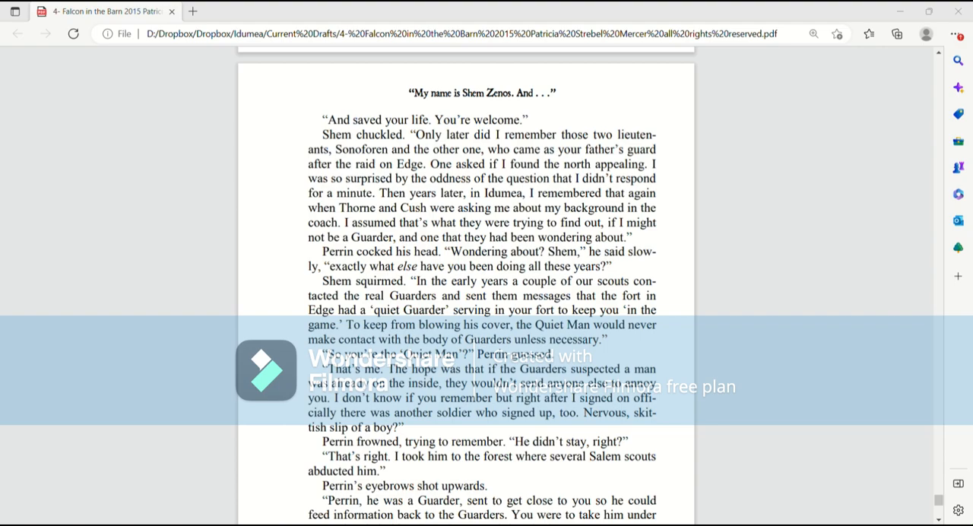
pyautogui.scroll(-3)
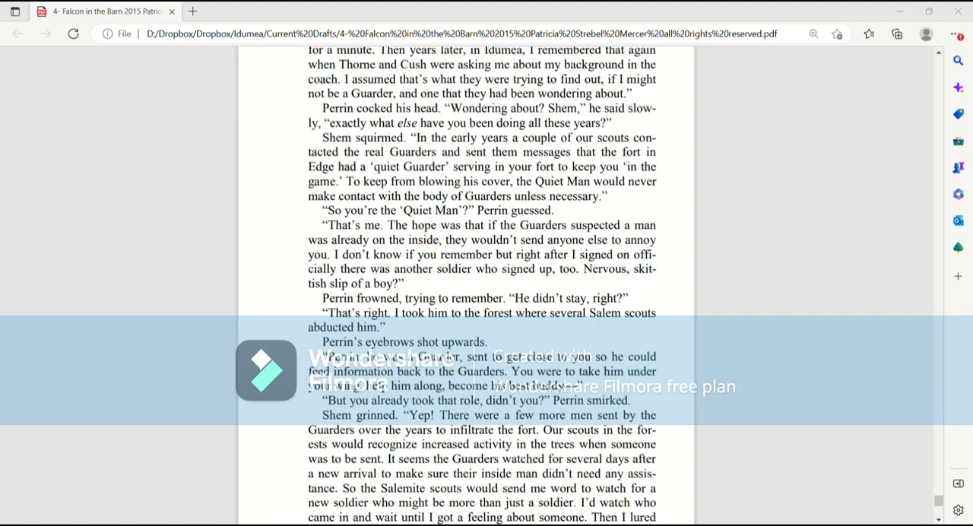
pyautogui.scroll(-3)
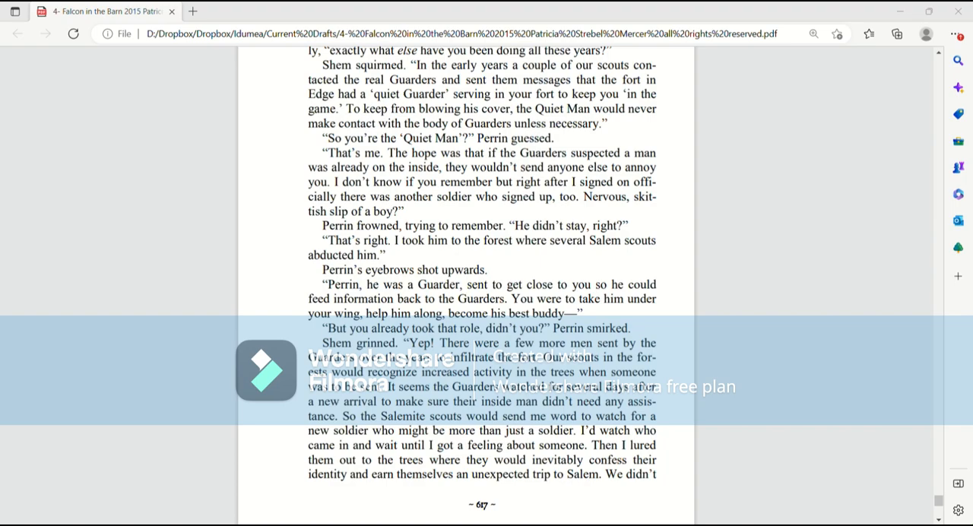
pyautogui.scroll(-3)
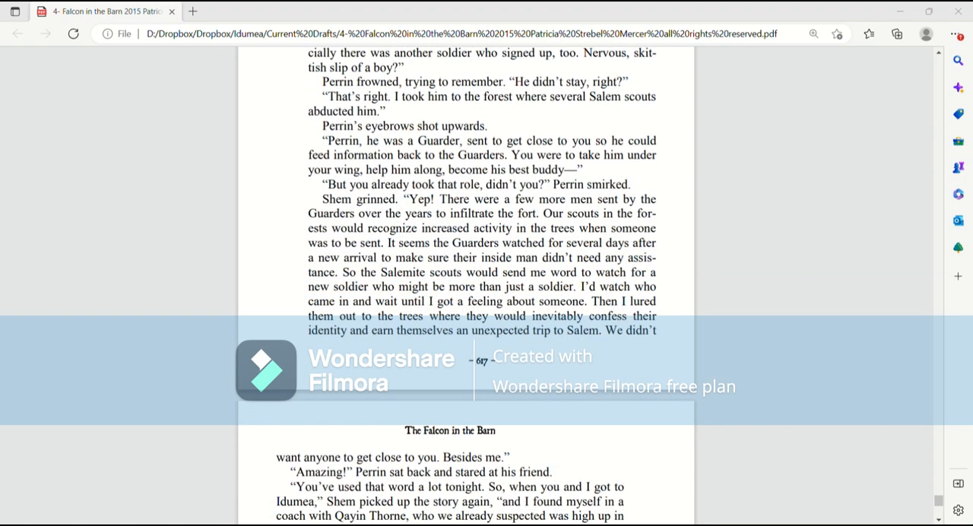
pyautogui.scroll(-3)
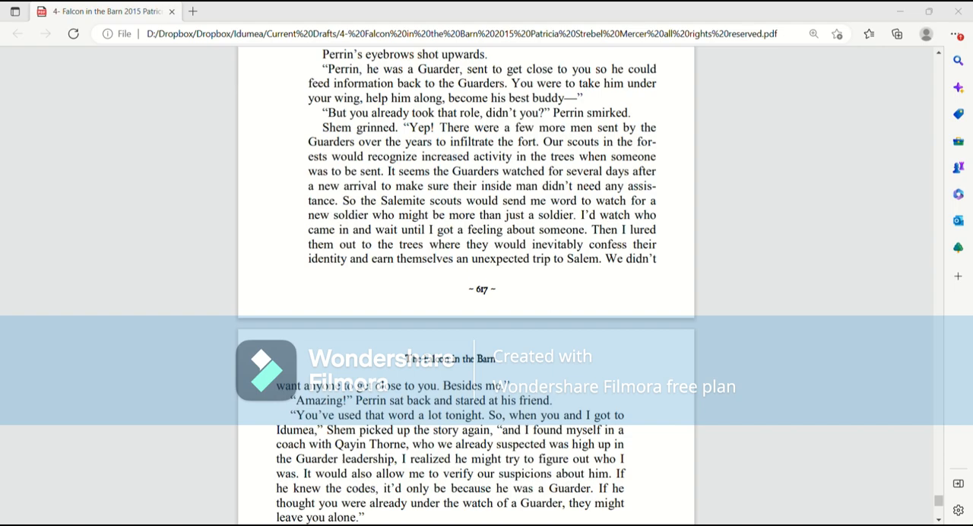
pyautogui.scroll(-3)
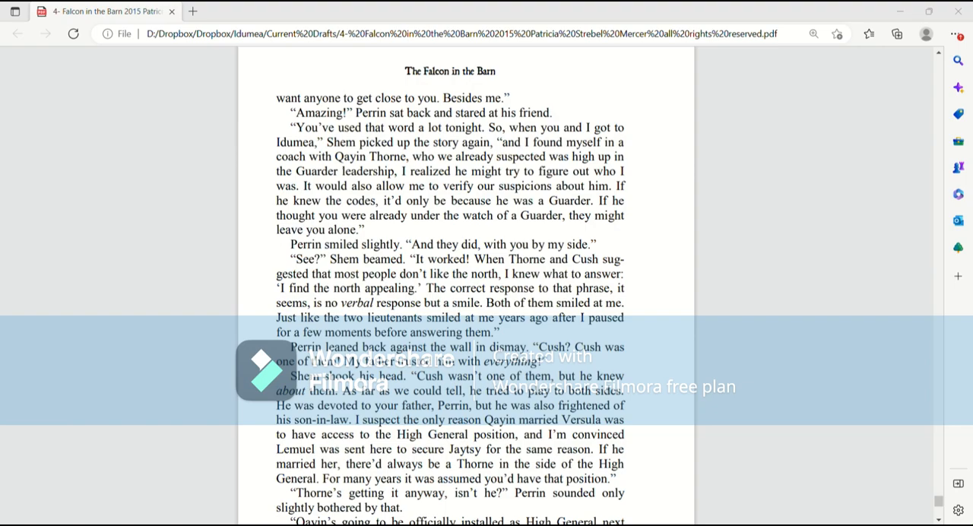
pyautogui.scroll(-3)
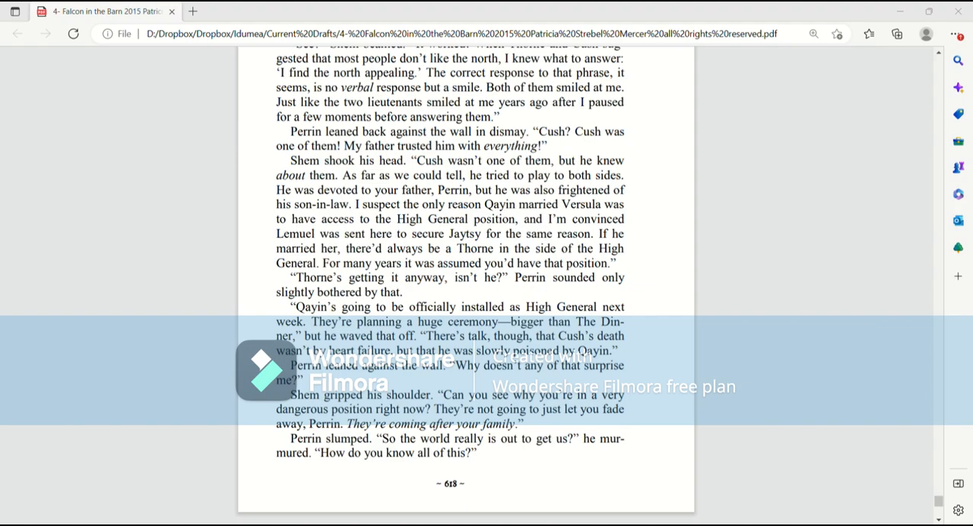
pyautogui.scroll(-3)
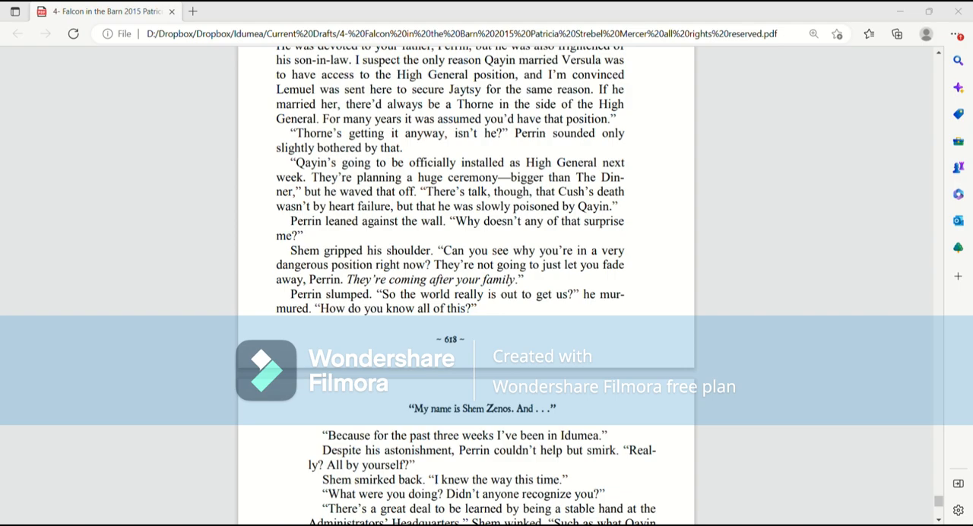
pyautogui.scroll(-3)
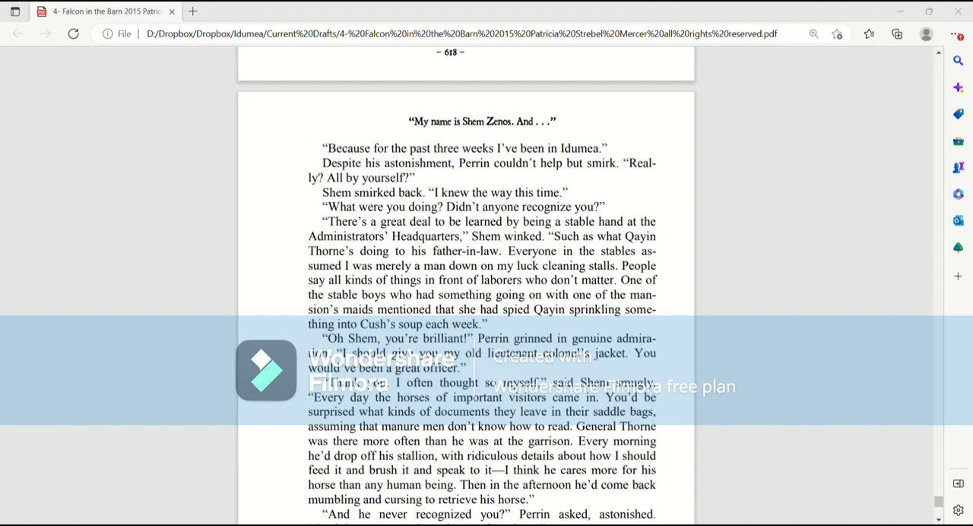
pyautogui.scroll(-3)
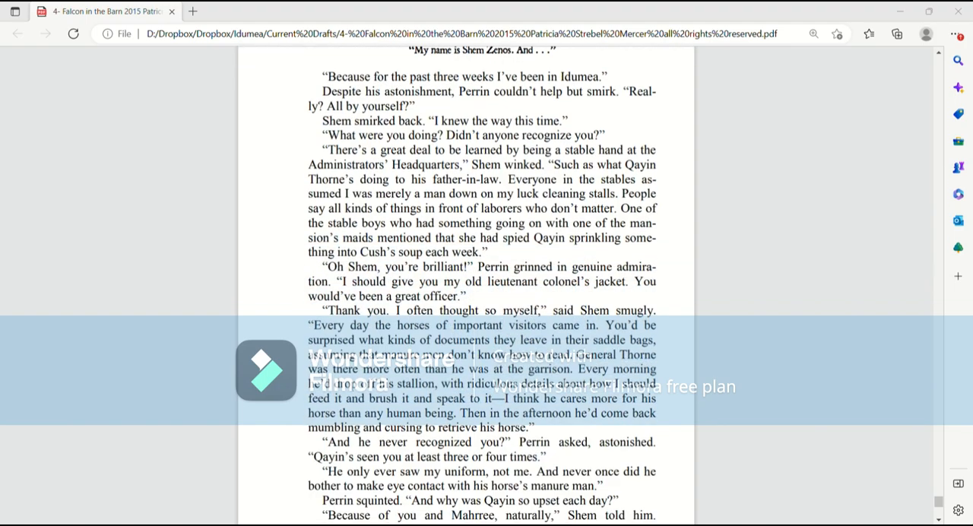
pyautogui.scroll(-3)
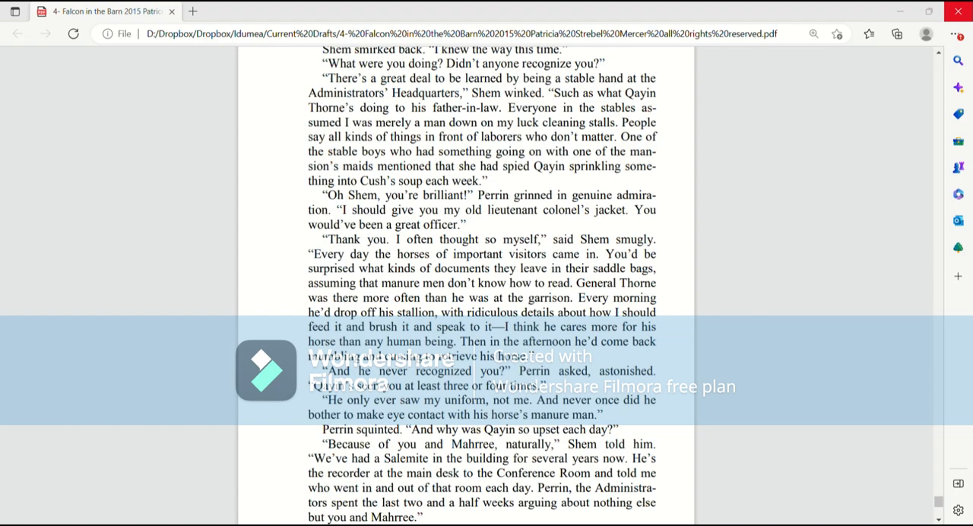
pyautogui.scroll(-3)
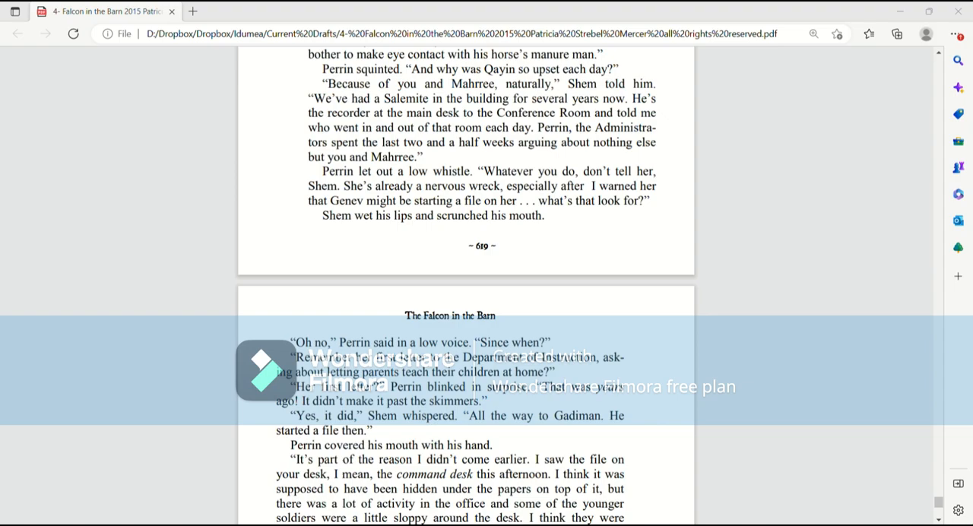
pyautogui.scroll(-3)
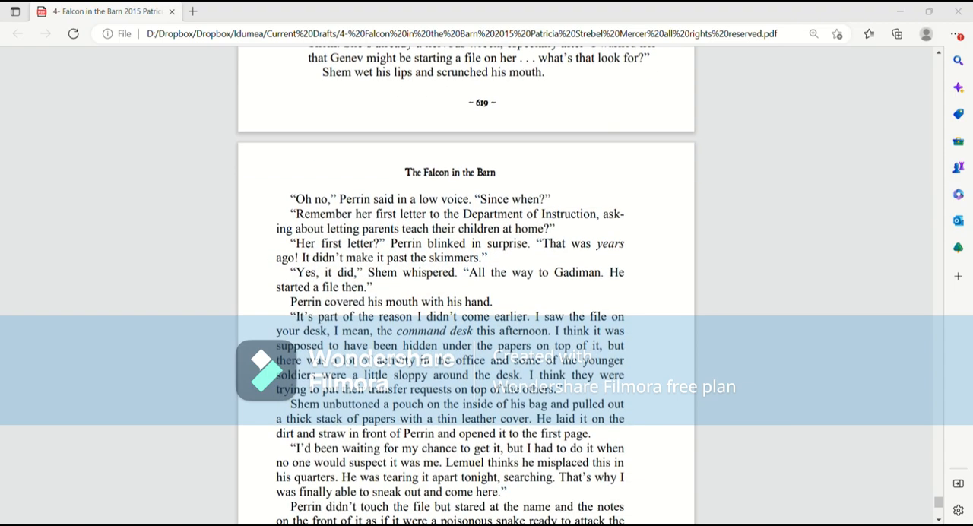
pyautogui.scroll(-3)
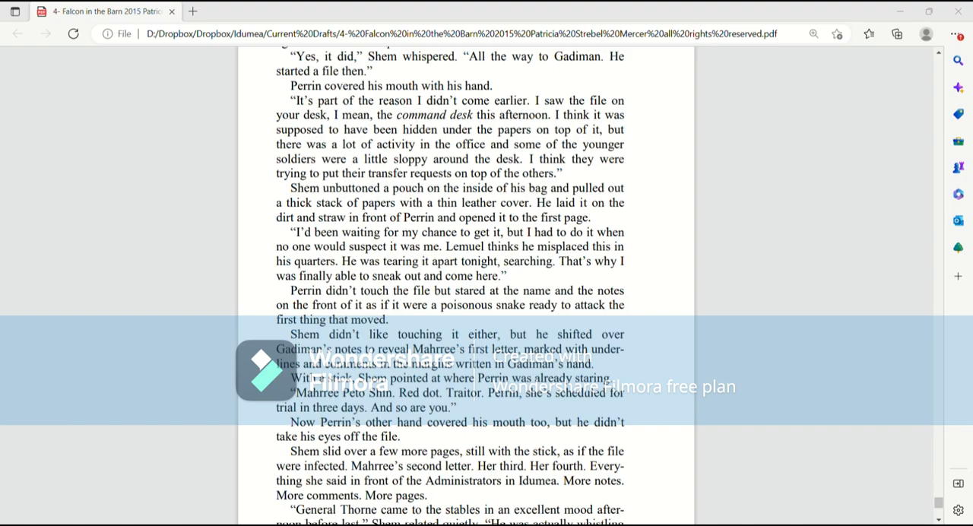
pyautogui.scroll(-3)
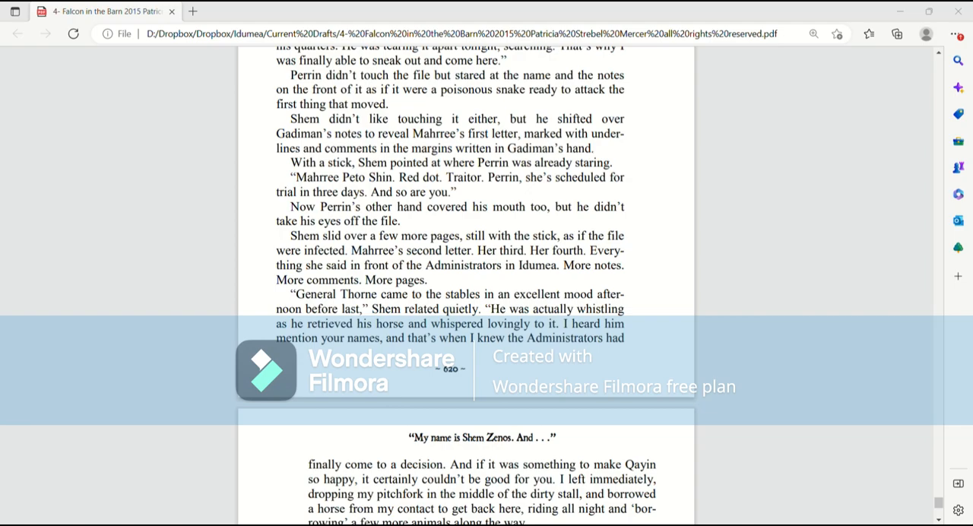
pyautogui.scroll(-3)
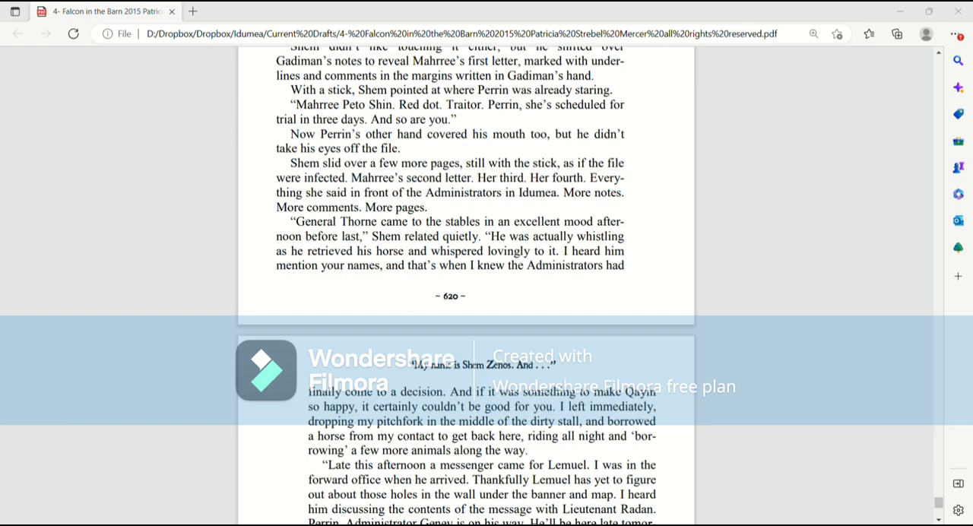
pyautogui.scroll(-3)
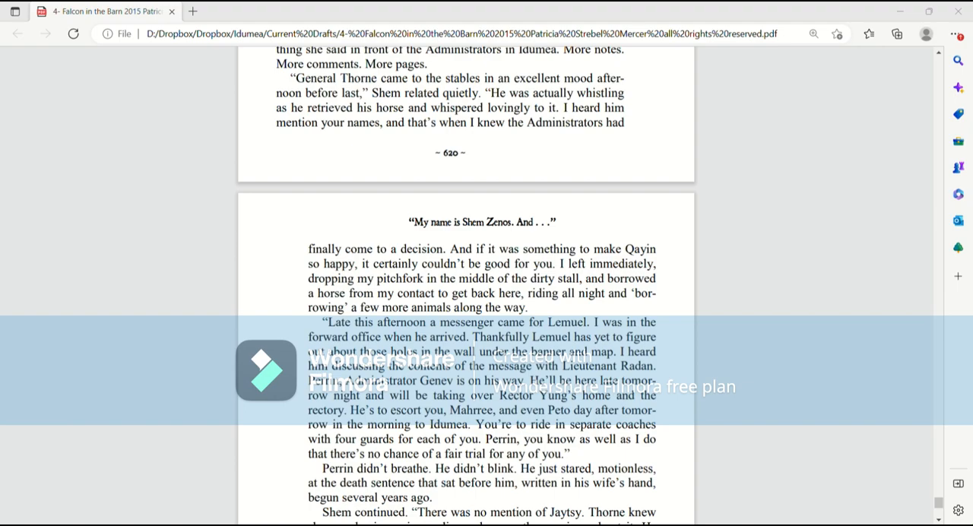
pyautogui.scroll(-3)
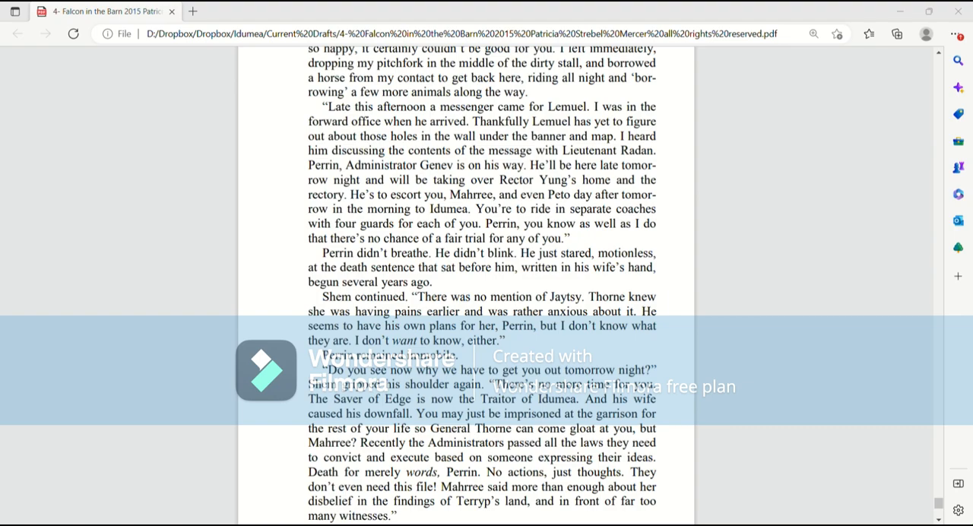
pyautogui.scroll(-3)
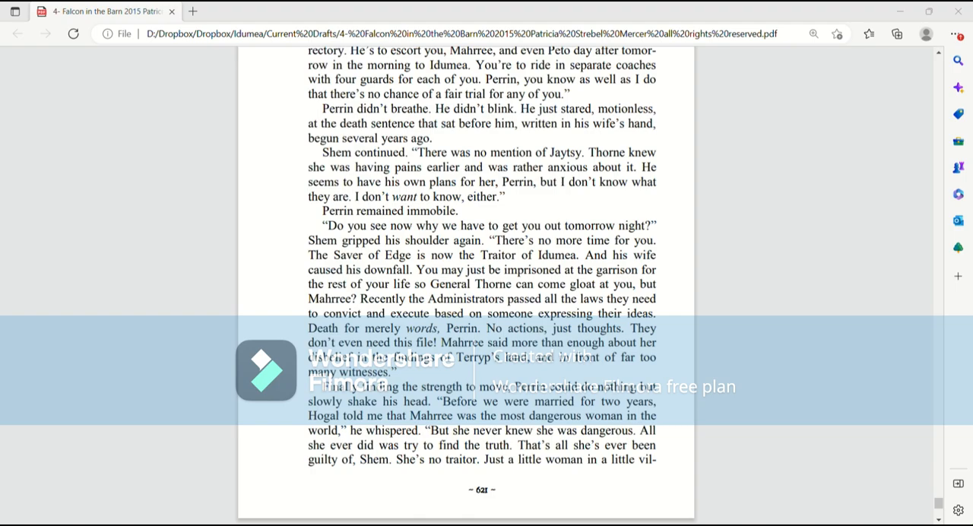
pyautogui.scroll(-3)
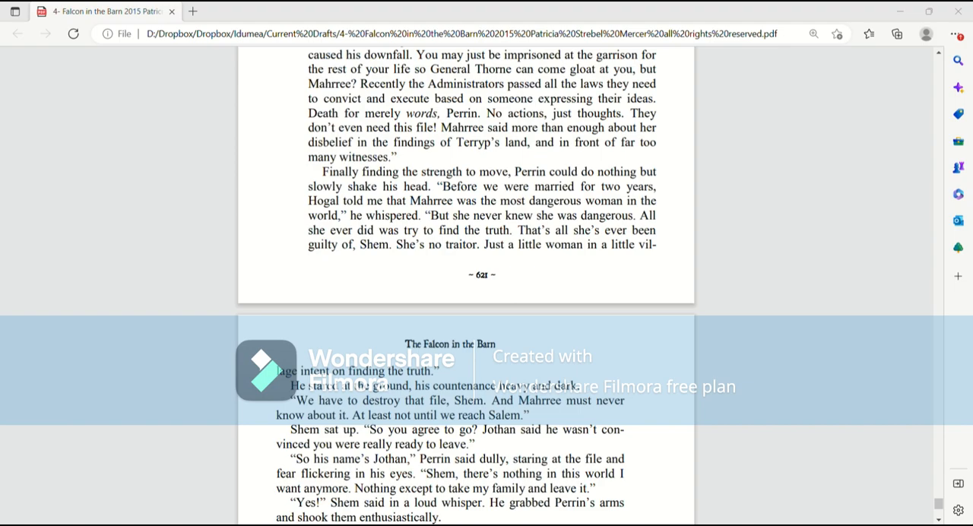
pyautogui.scroll(-3)
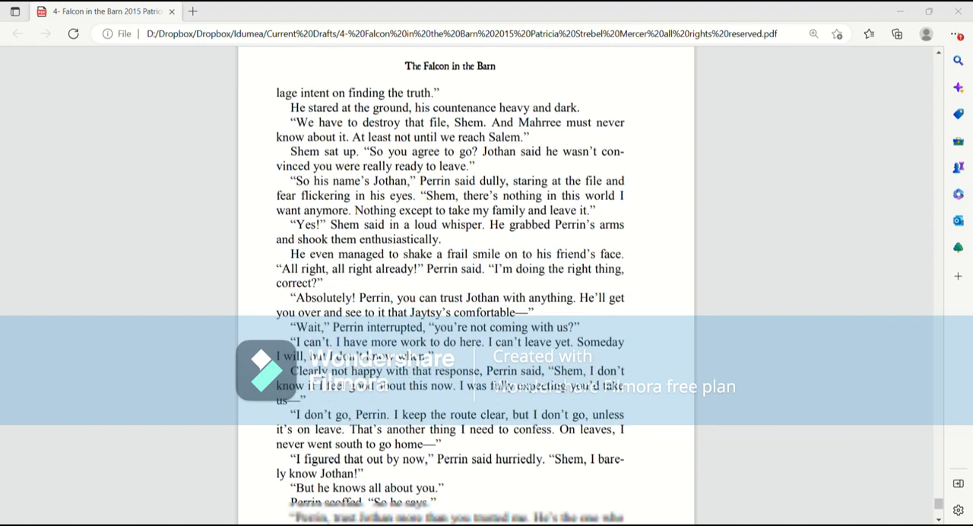
pyautogui.scroll(-3)
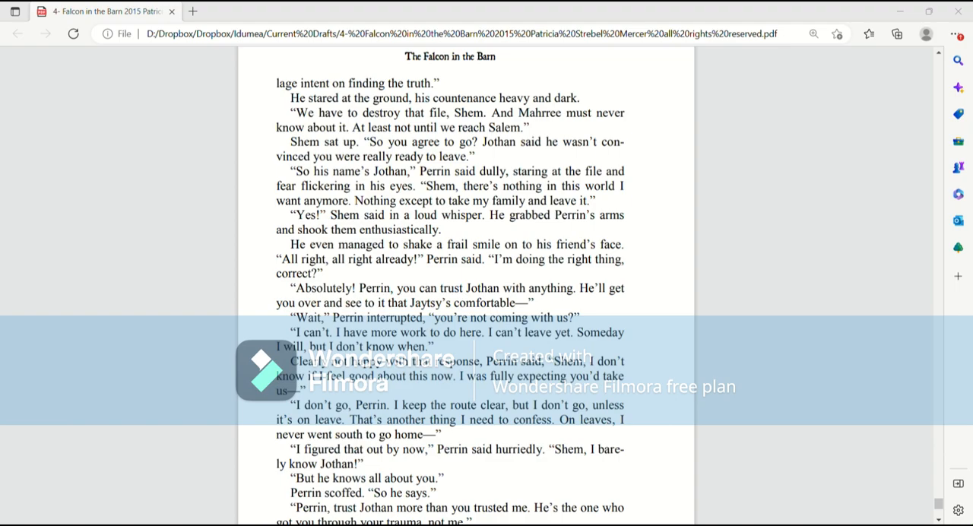
pyautogui.scroll(-3)
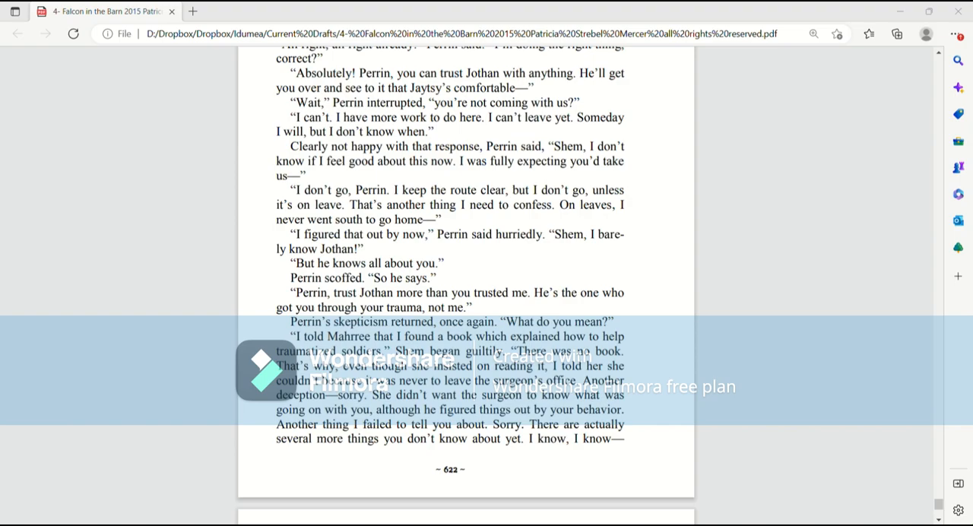
pyautogui.scroll(-3)
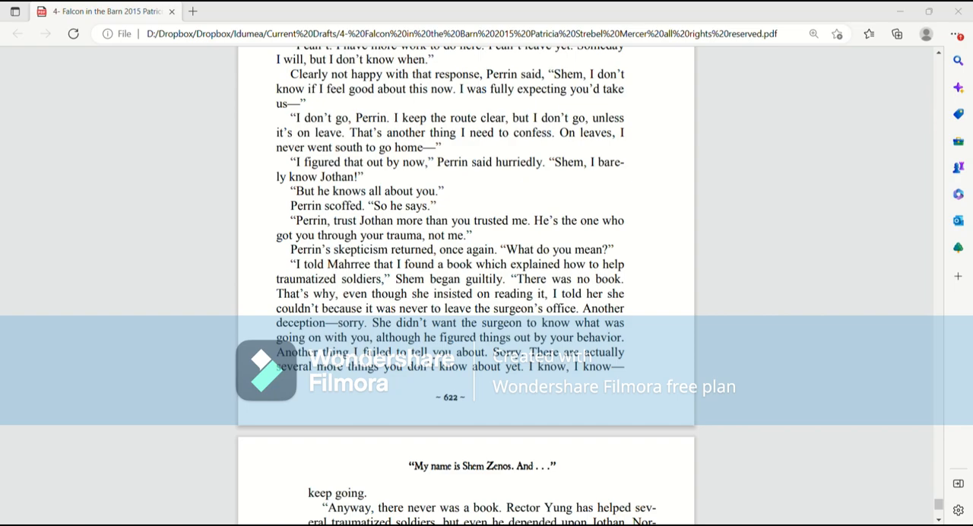
pyautogui.scroll(-3)
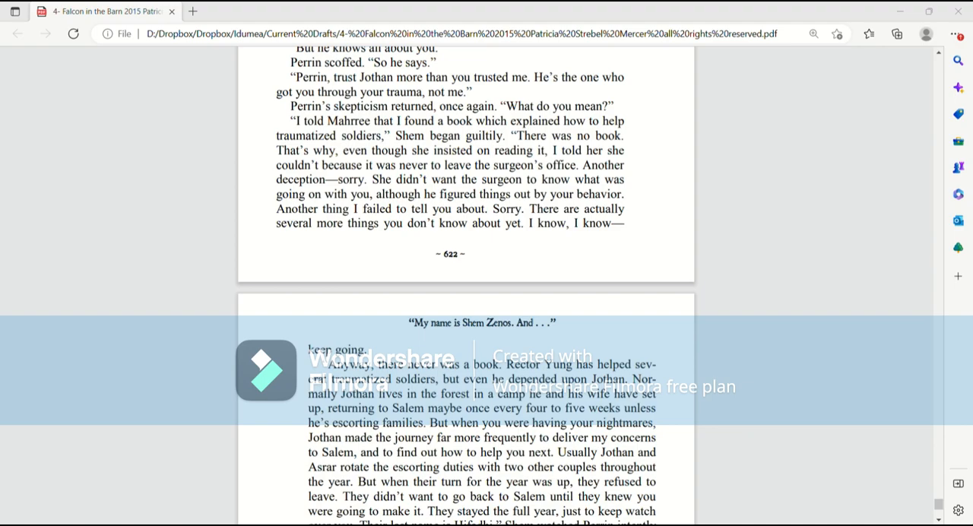
pyautogui.scroll(-3)
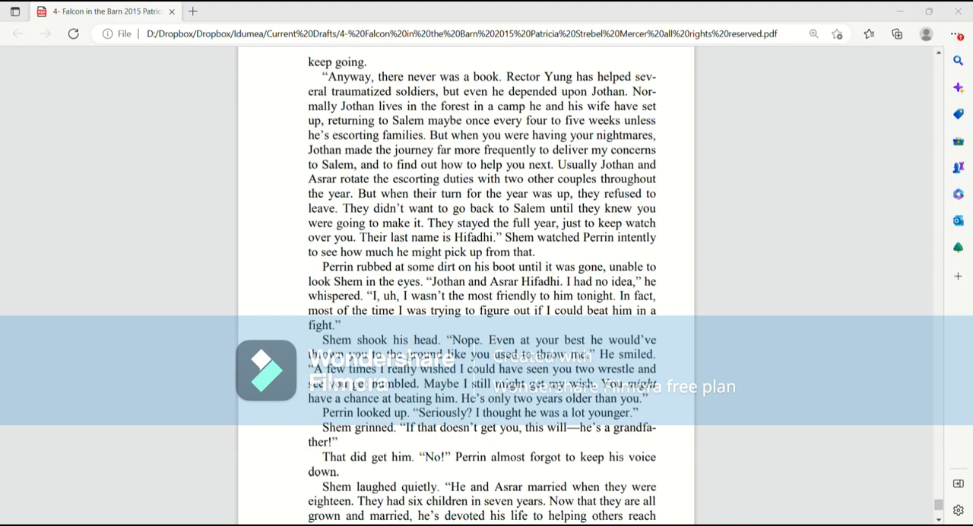
pyautogui.scroll(-3)
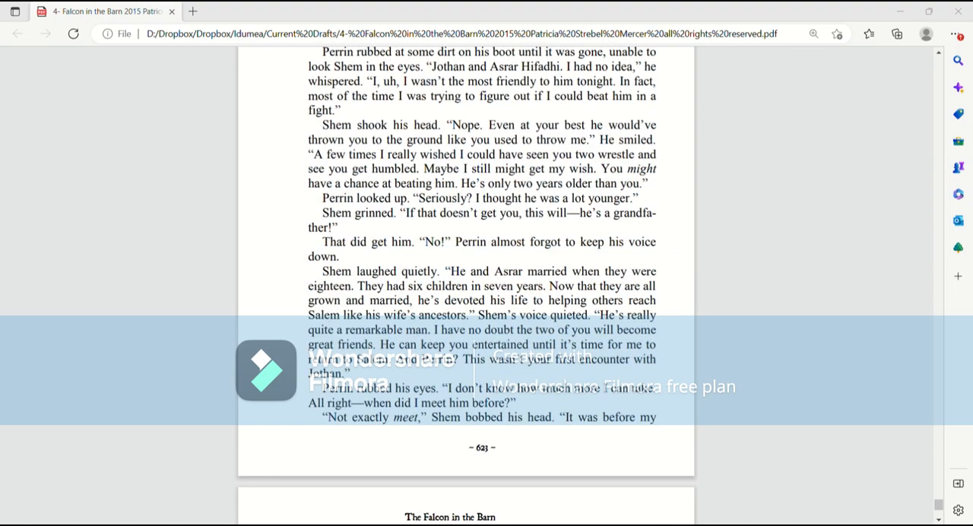
pyautogui.scroll(-3)
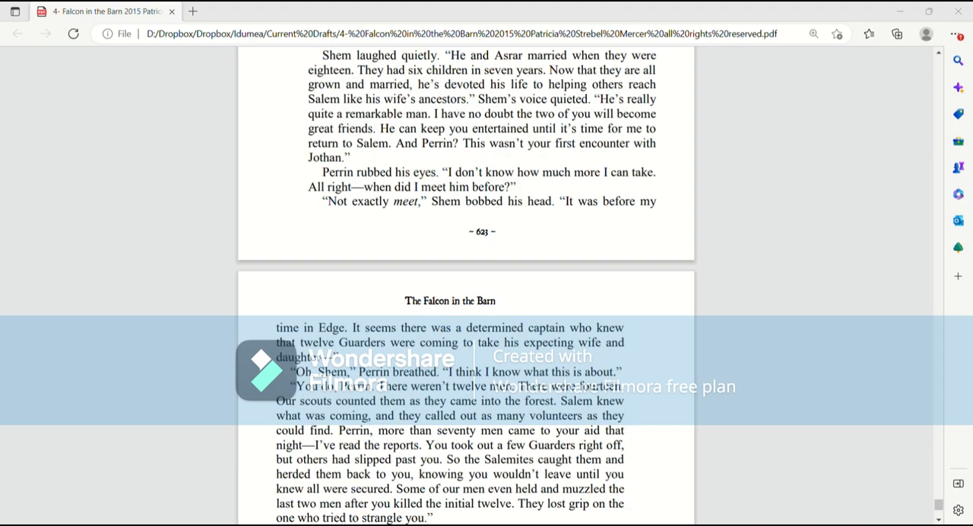
pyautogui.scroll(-3)
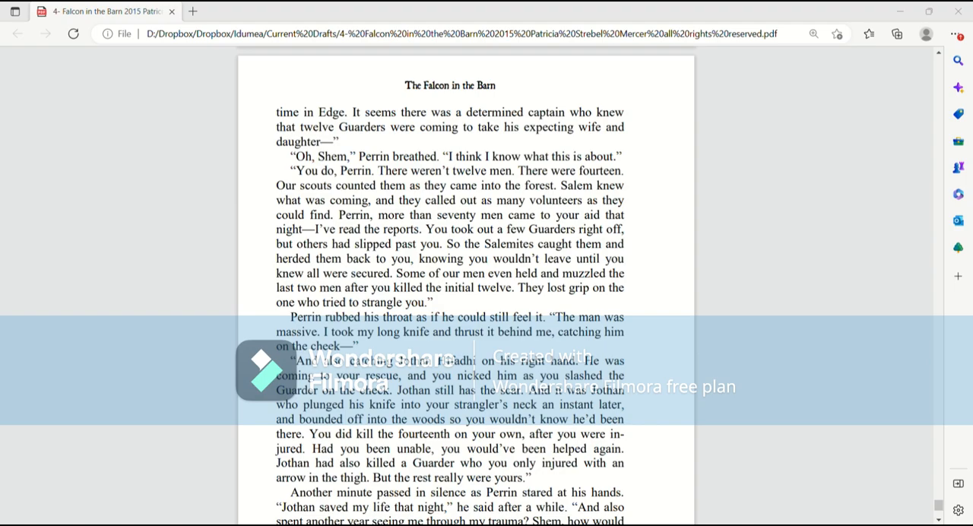
pyautogui.scroll(-3)
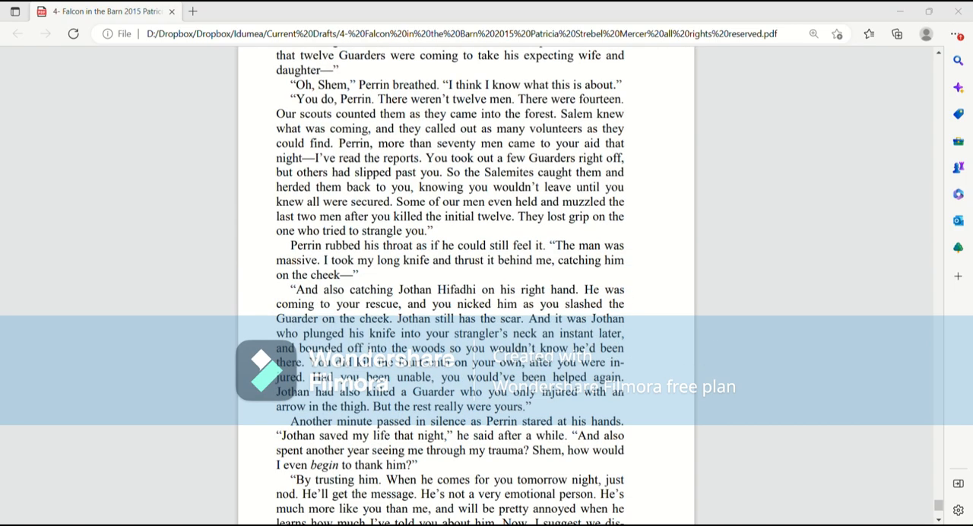
pyautogui.scroll(-3)
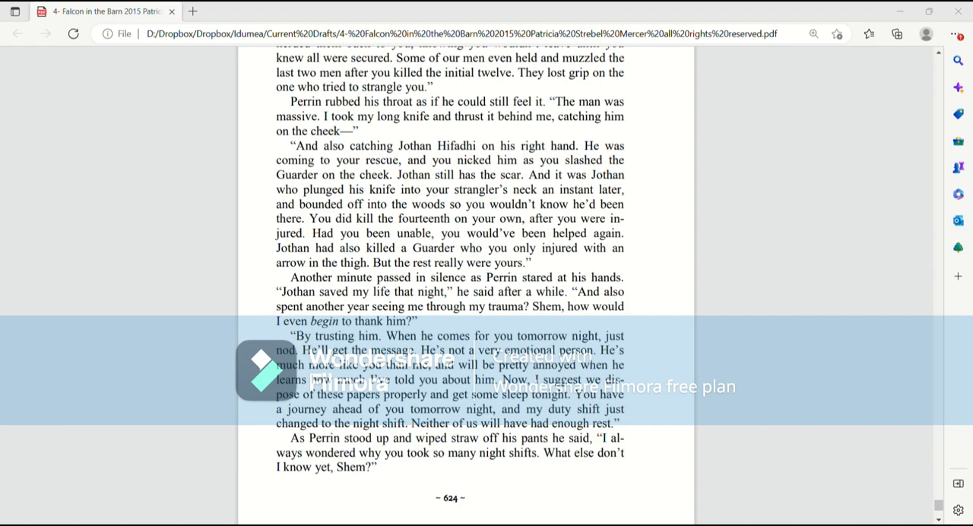
pyautogui.scroll(-3)
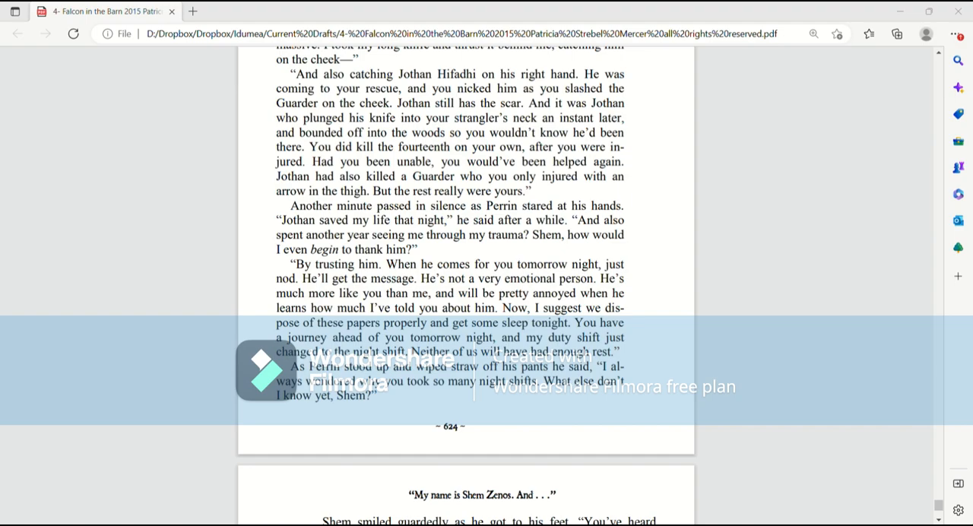
pyautogui.scroll(-3)
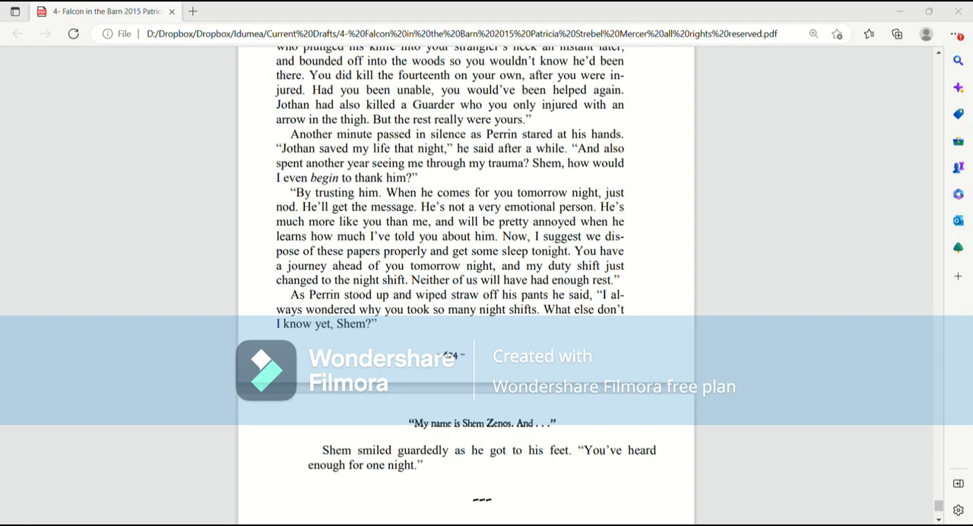
pyautogui.scroll(-3)
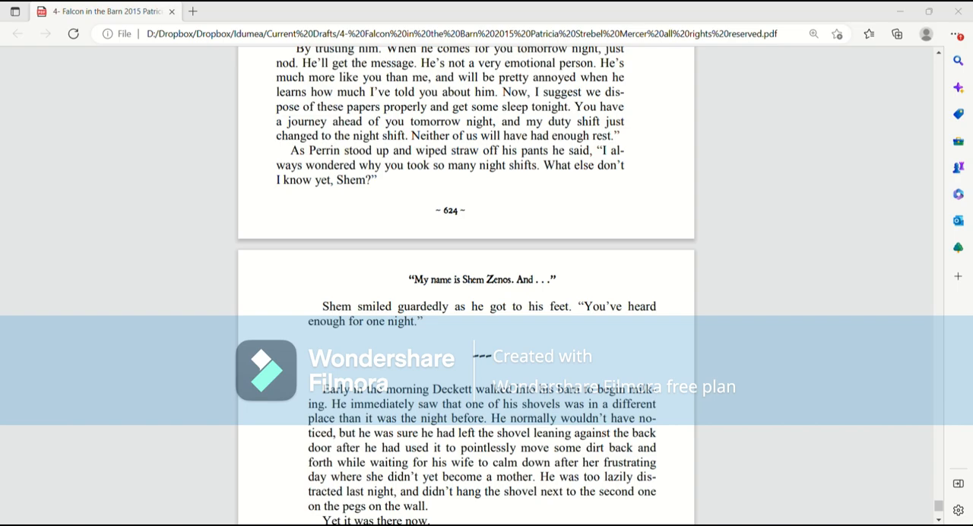
pyautogui.scroll(-3)
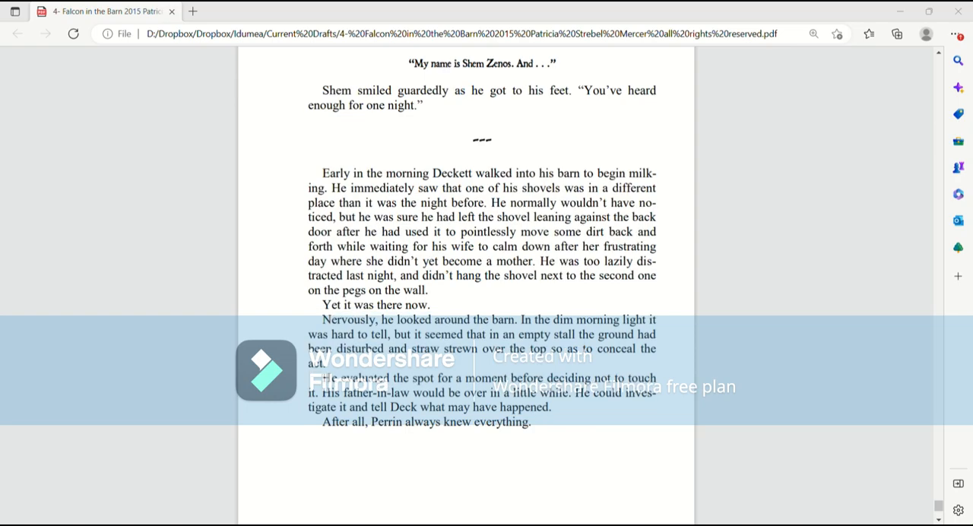